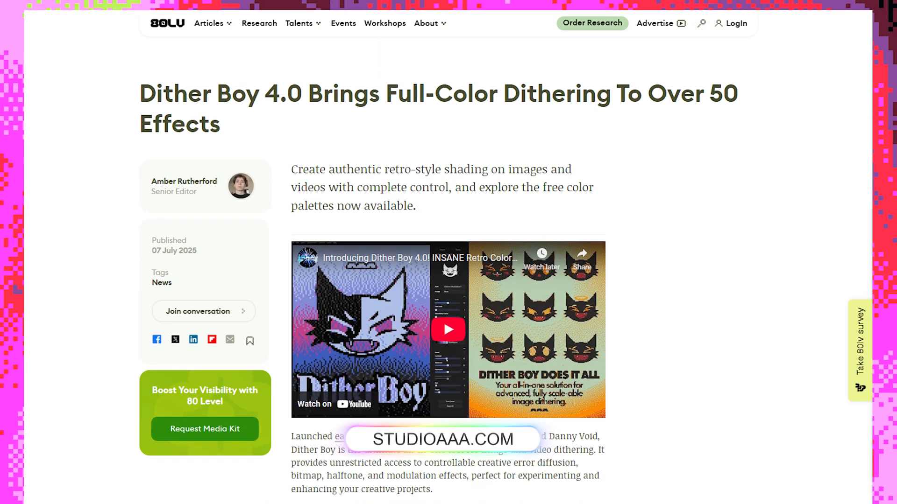
# Step: Scroll through the 80 Level article on the Dither Boy 4.0 full-color update
pyautogui.scroll(-3)
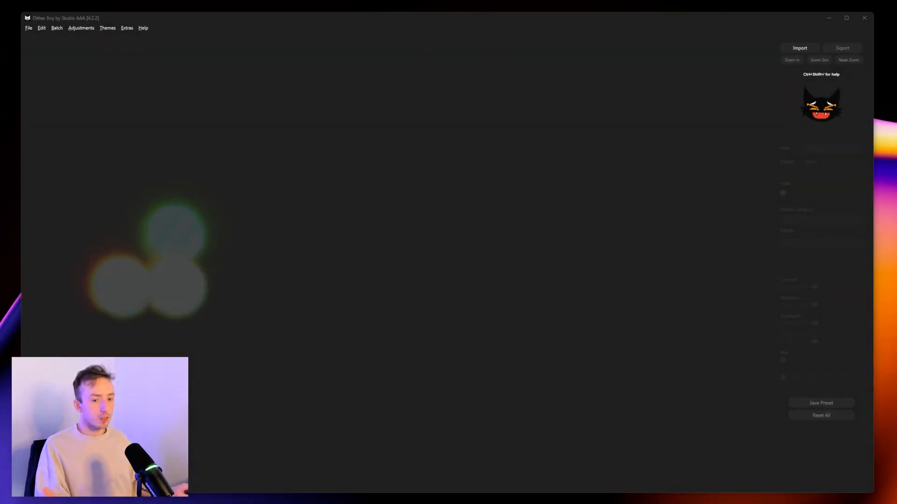
pyautogui.click(800, 47)
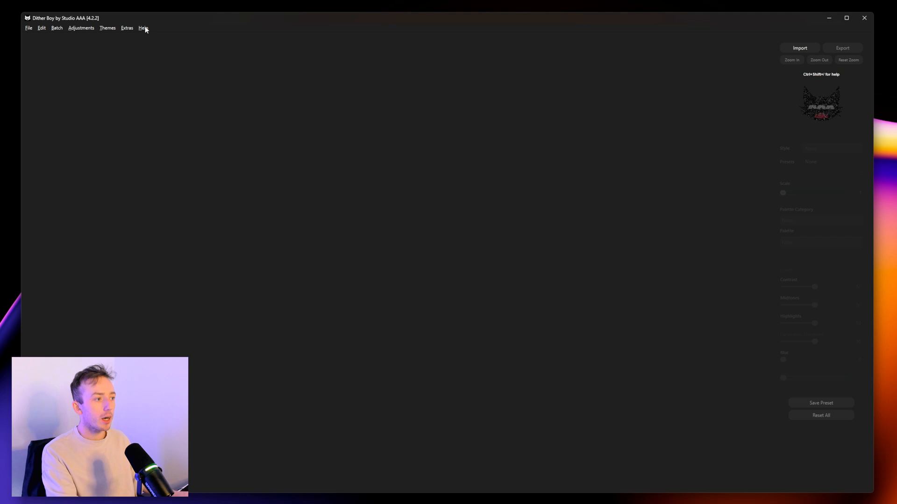
pyautogui.click(142, 27)
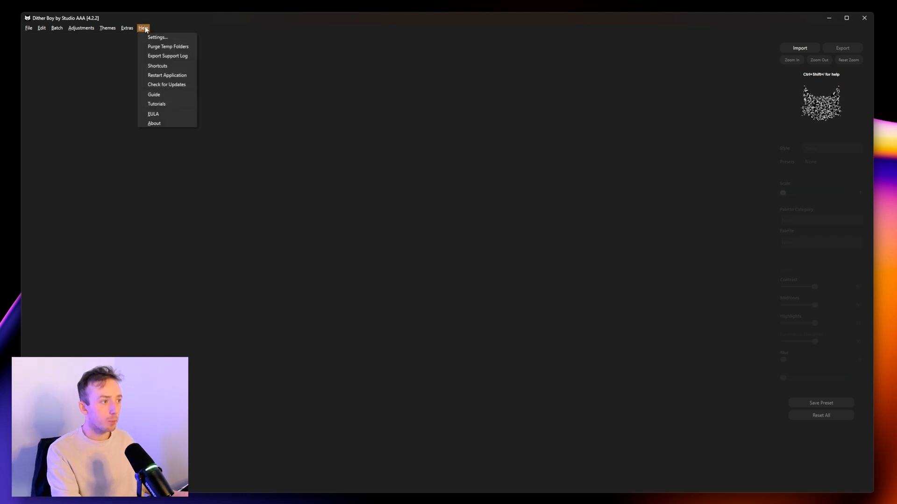
pyautogui.click(307, 96)
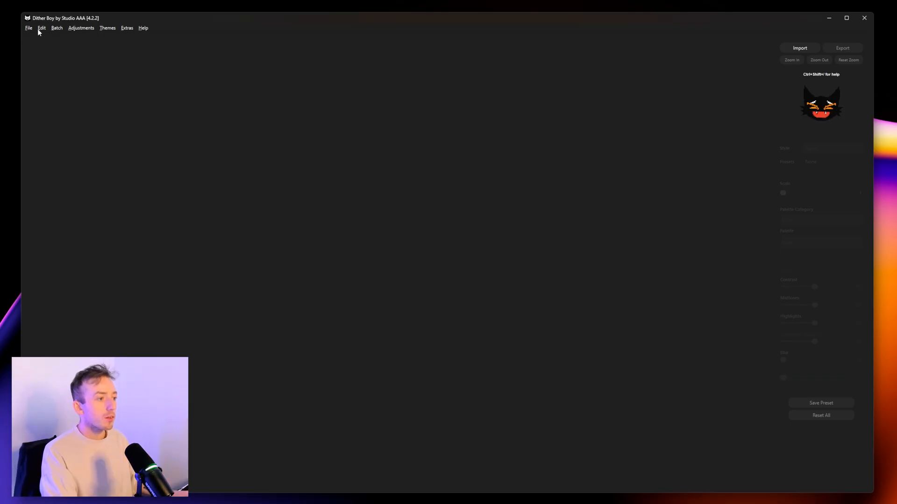
# Step: Import the face video via File > Video > Import Video and step through its preview frames
pyautogui.click(27, 28)
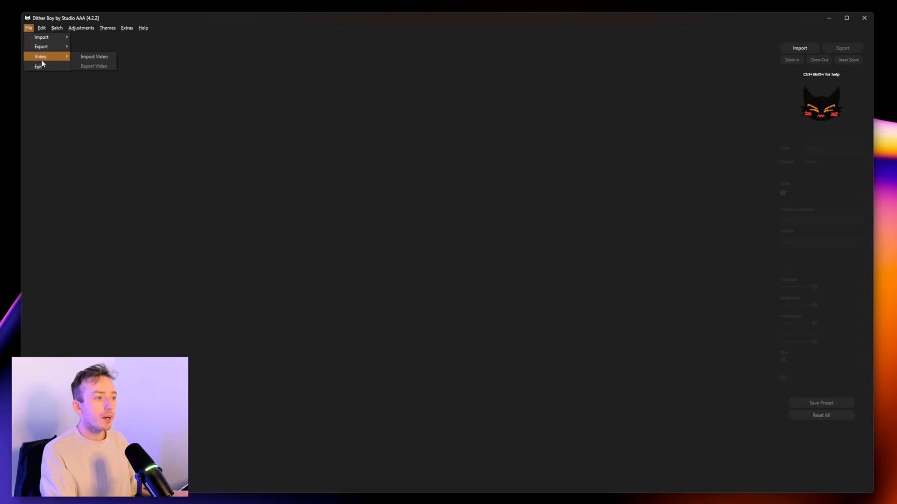
pyautogui.moveTo(101, 57)
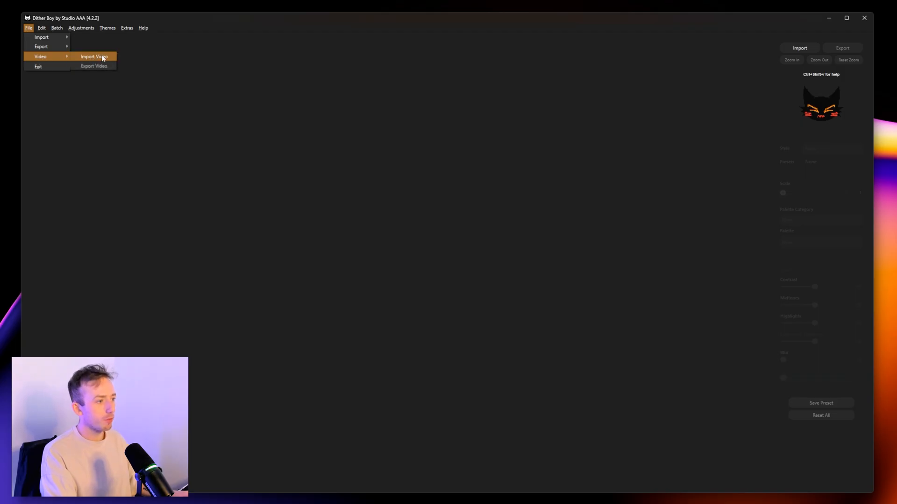
pyautogui.click(95, 57)
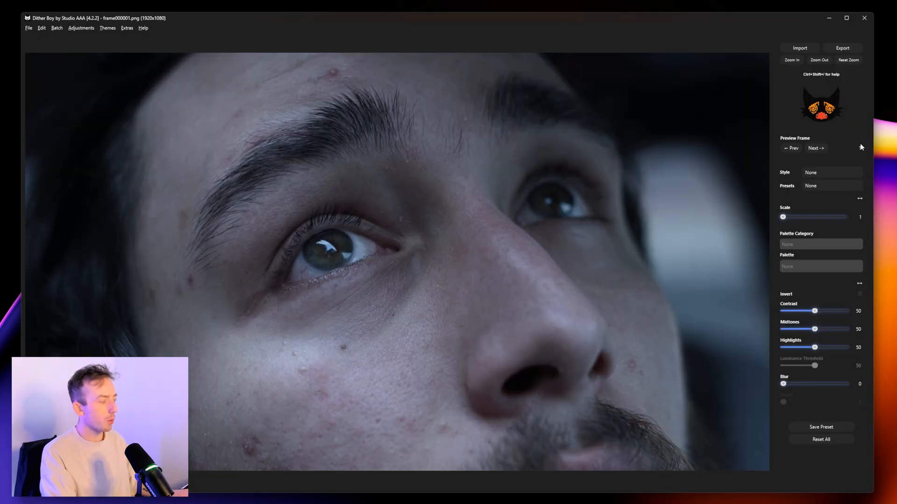
pyautogui.click(816, 148)
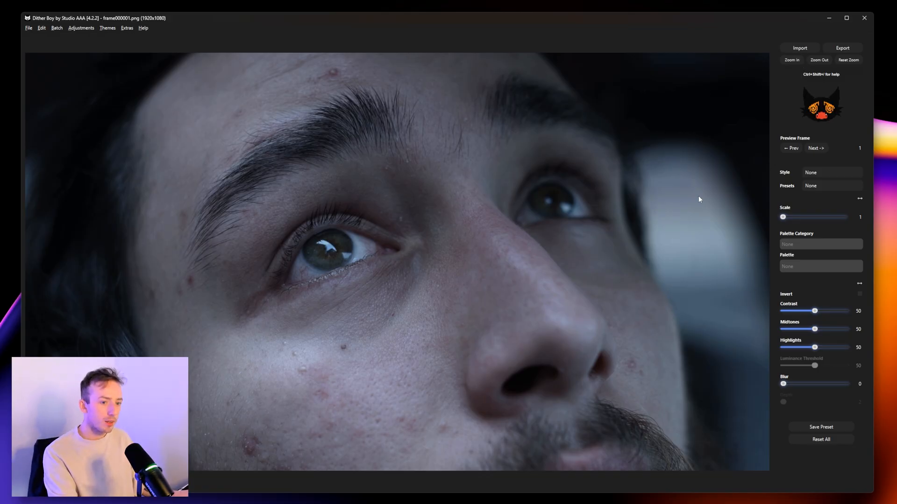
pyautogui.moveTo(611, 126)
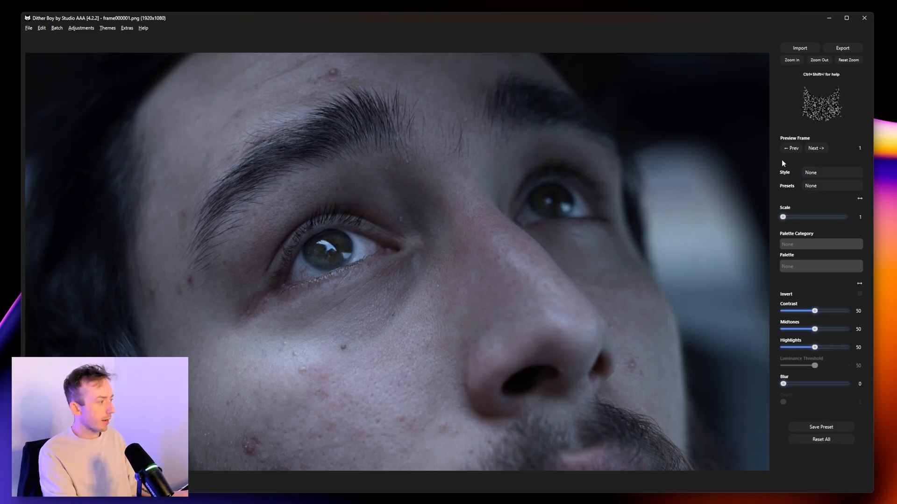
pyautogui.click(816, 148)
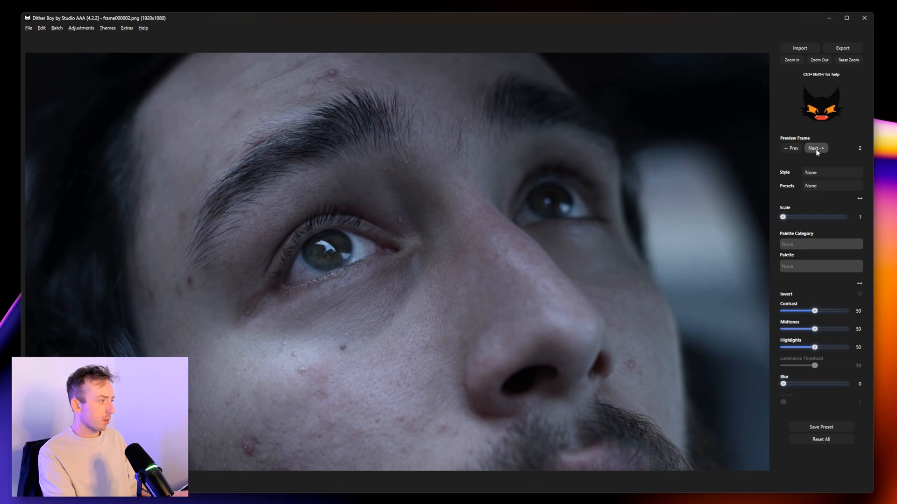
pyautogui.click(816, 149)
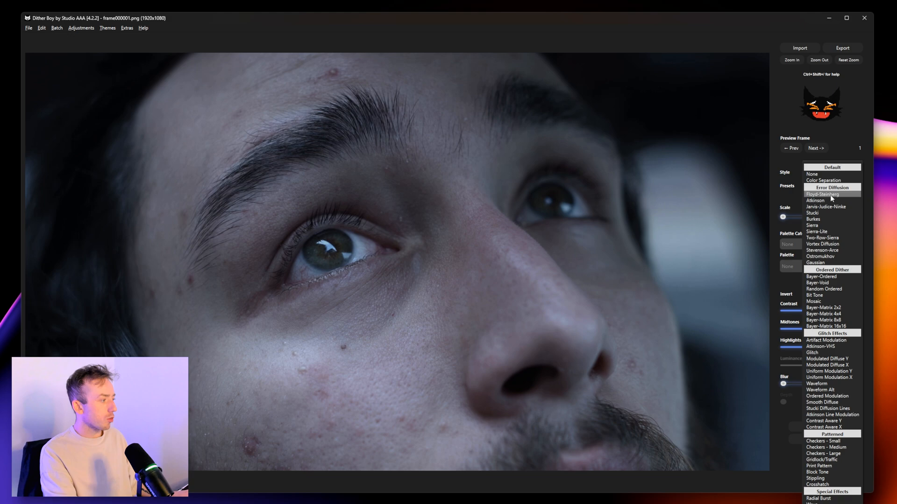
# Step: Apply the Floyd-Steinberg style and set the pixel scale to 6
pyautogui.click(821, 193)
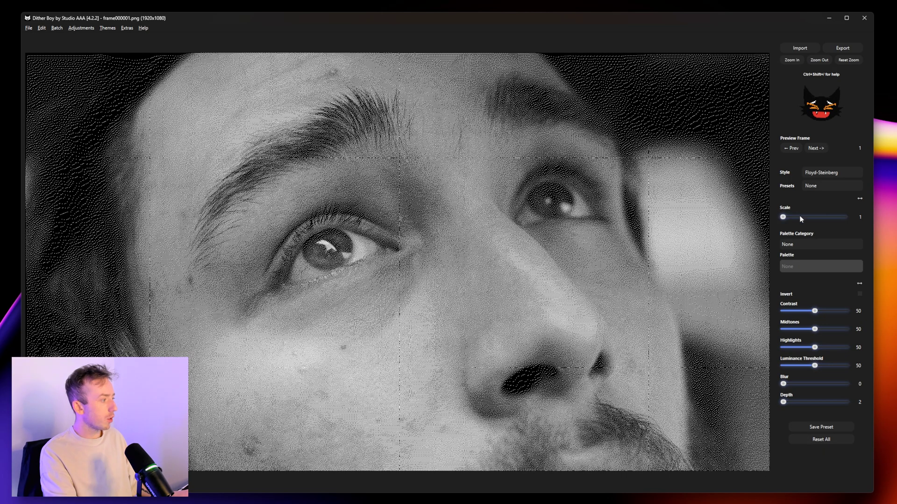
pyautogui.moveTo(782, 217); pyautogui.dragTo(805, 217)
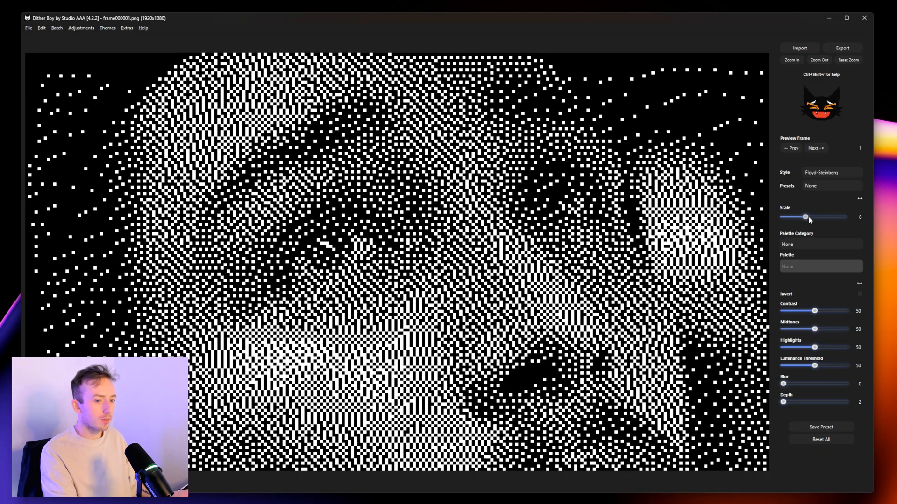
pyautogui.moveTo(807, 217); pyautogui.dragTo(797, 217)
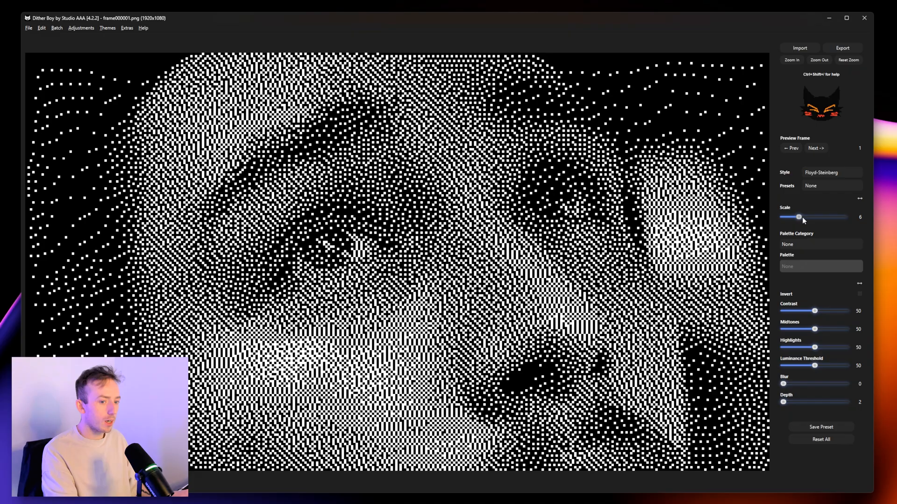
pyautogui.moveTo(805, 250)
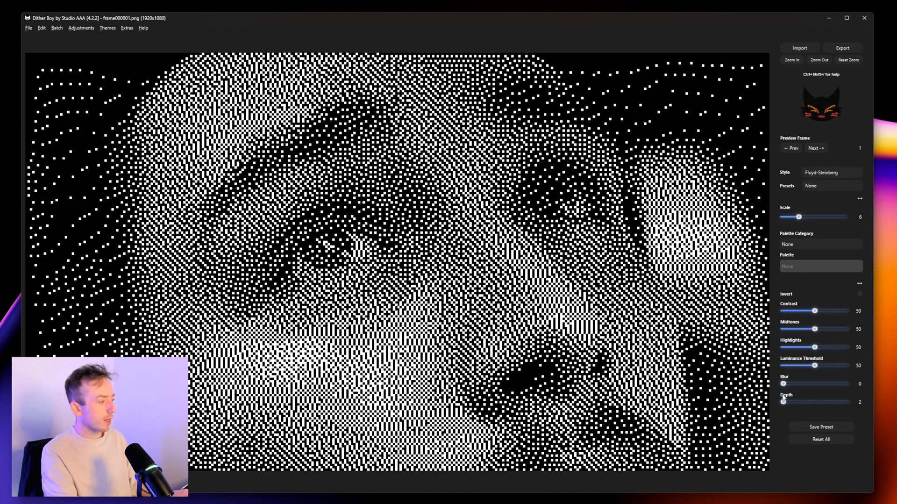
# Step: Try Depth at 3 and 5, then return to two-tone black and white
pyautogui.moveTo(784, 402); pyautogui.dragTo(803, 402)
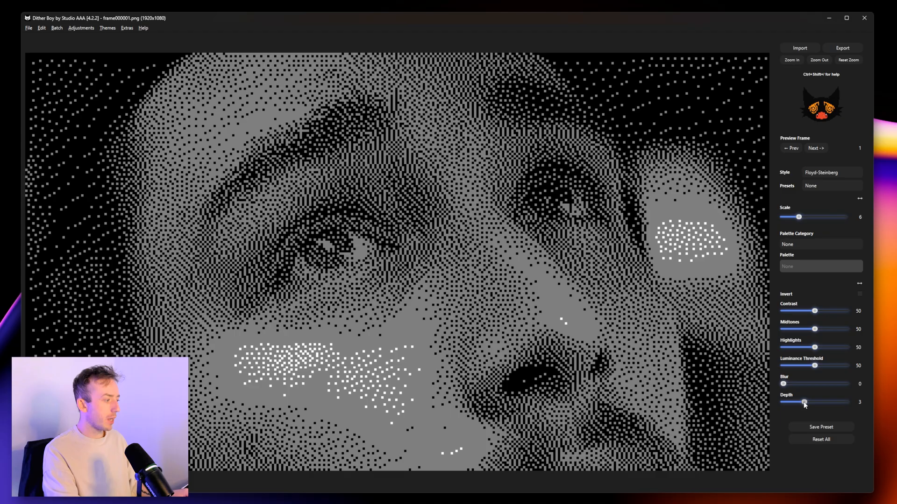
pyautogui.moveTo(804, 402); pyautogui.dragTo(844, 402)
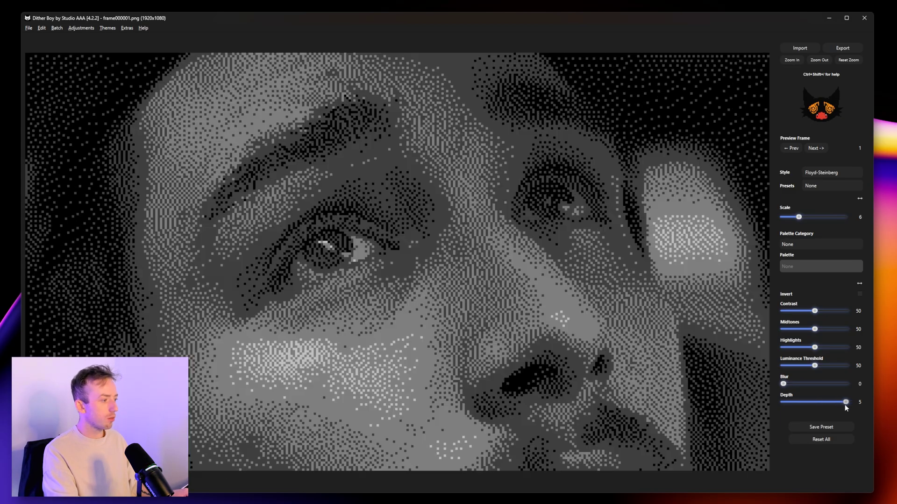
pyautogui.moveTo(844, 402); pyautogui.dragTo(783, 402)
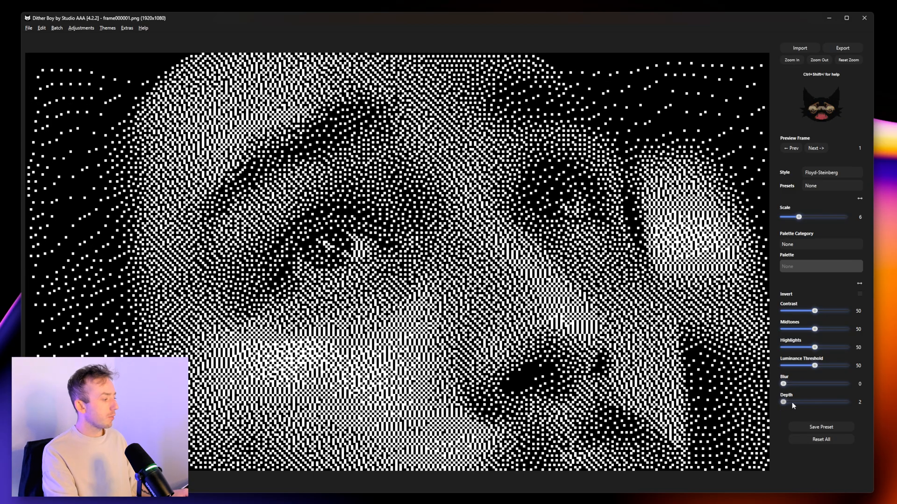
pyautogui.moveTo(784, 402); pyautogui.dragTo(842, 402)
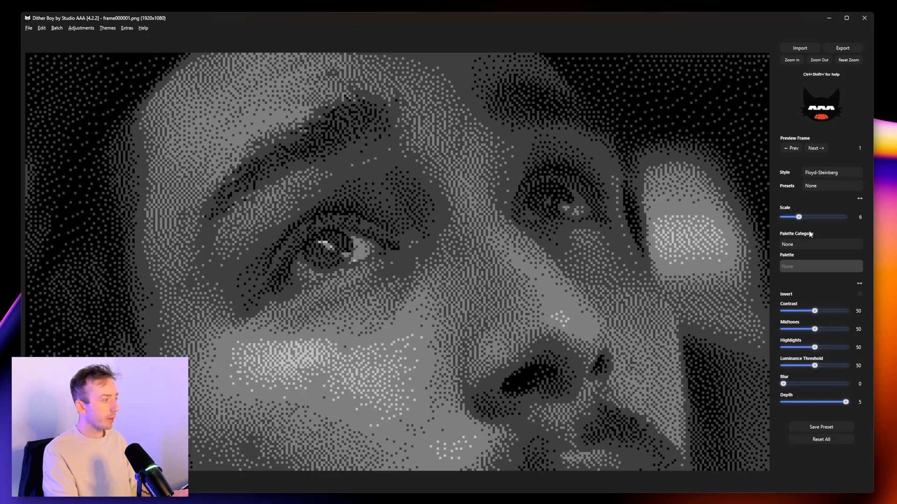
pyautogui.moveTo(845, 402); pyautogui.dragTo(782, 402)
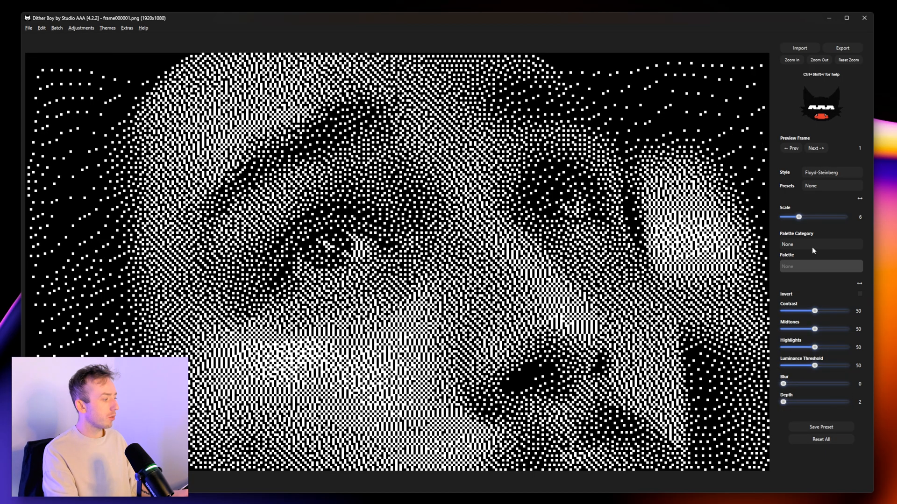
# Step: Try the Crystalline palette from the Abstract palette category
pyautogui.click(820, 245)
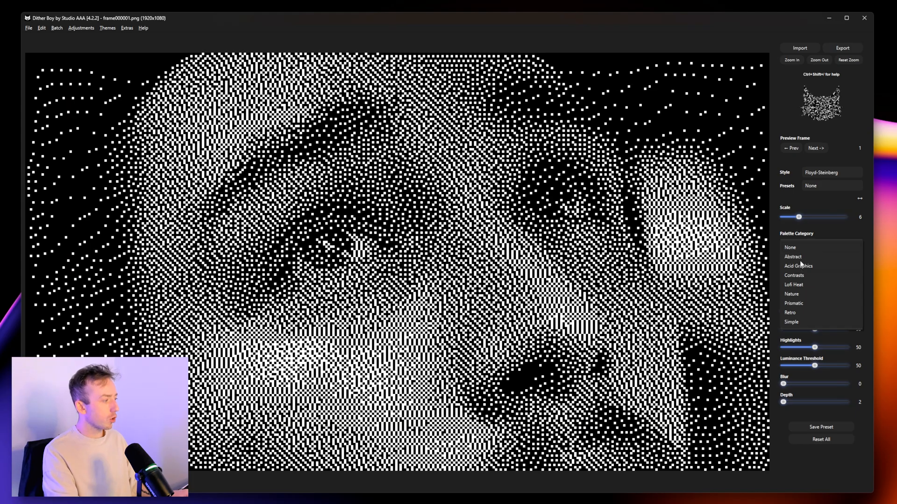
pyautogui.click(799, 266)
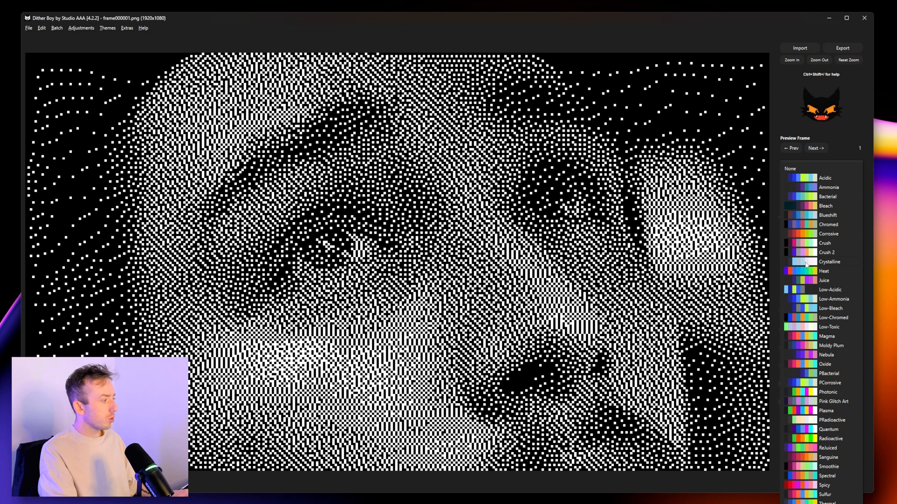
pyautogui.click(829, 261)
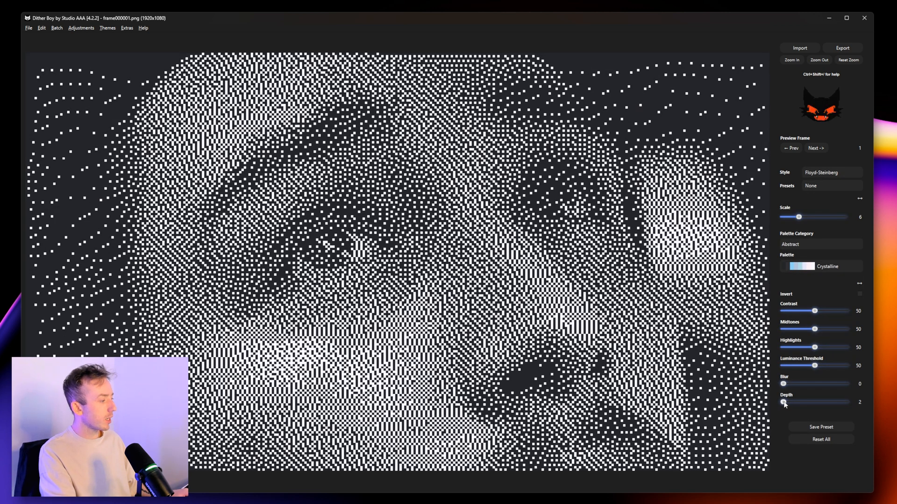
# Step: Adjust the Depth slider between three and six tones, ending on grey tones
pyautogui.moveTo(783, 402); pyautogui.dragTo(790, 402)
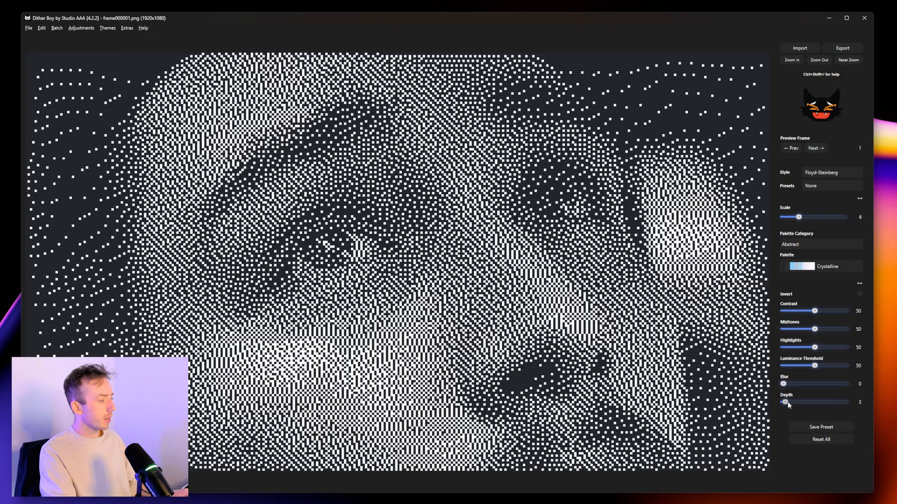
pyautogui.moveTo(784, 402); pyautogui.dragTo(792, 402)
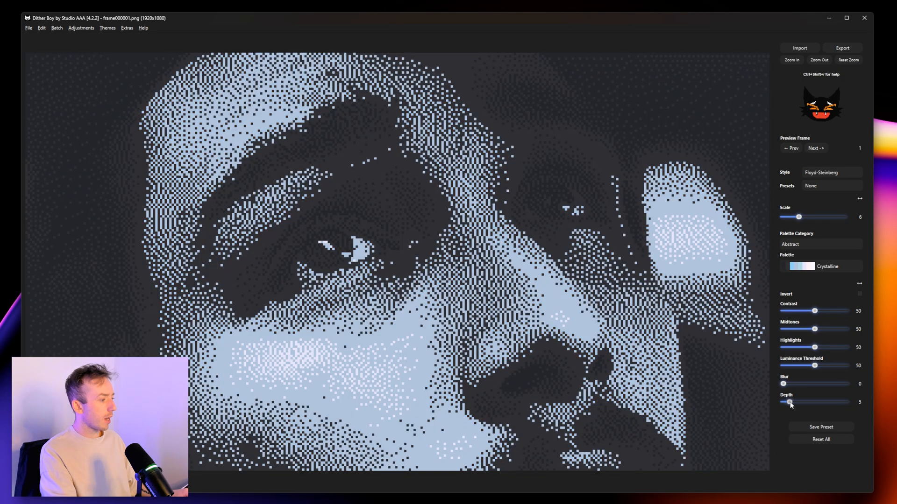
pyautogui.moveTo(787, 402); pyautogui.dragTo(792, 402)
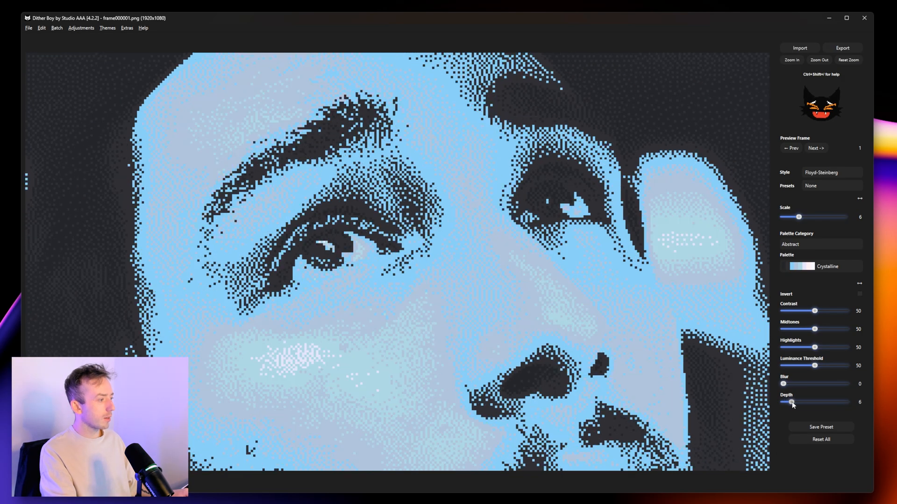
pyautogui.moveTo(793, 402); pyautogui.dragTo(786, 402)
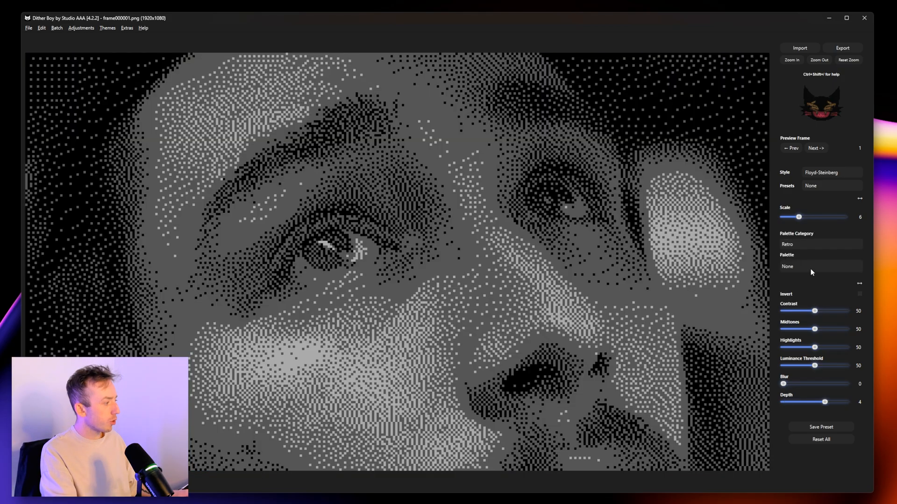
# Step: Try Retro's Hot Rod palette, then apply Acid Graphics Blush with depth 2
pyautogui.click(820, 267)
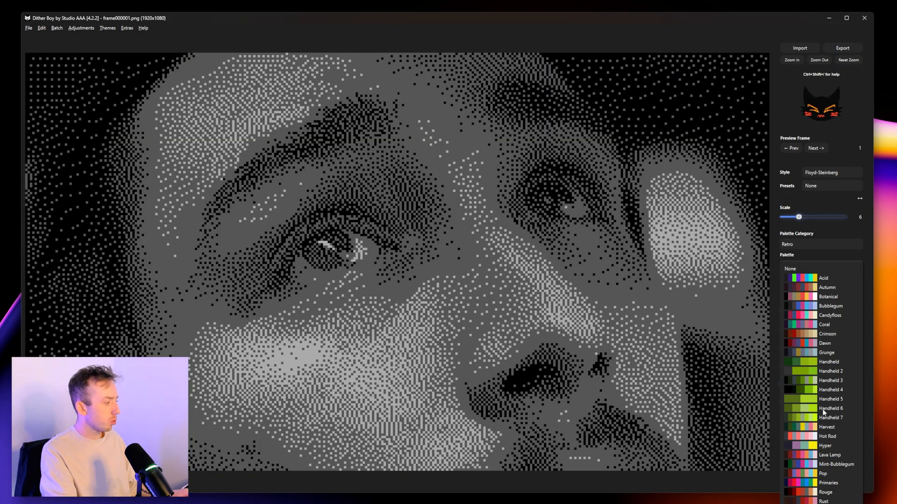
pyautogui.click(827, 436)
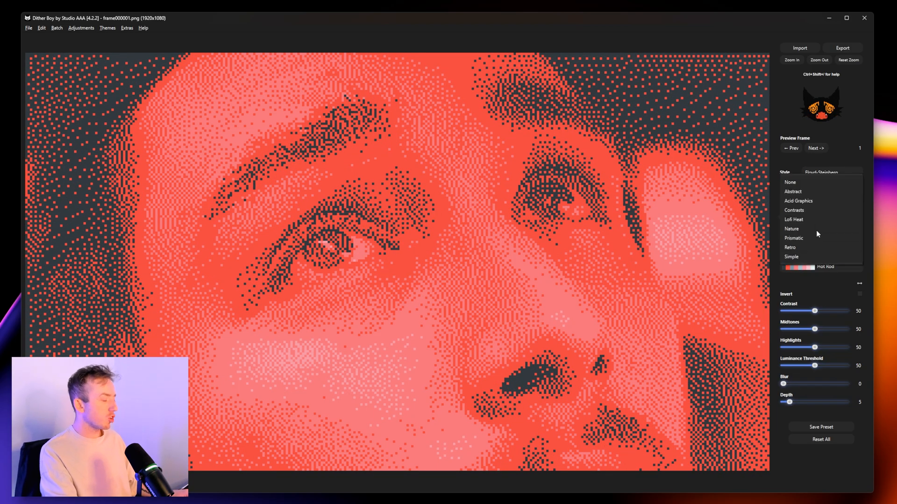
pyautogui.click(790, 183)
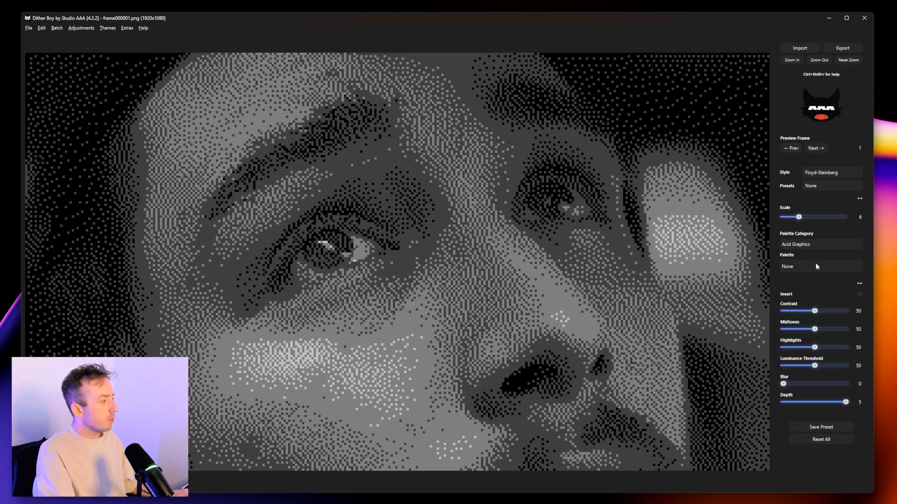
pyautogui.click(821, 266)
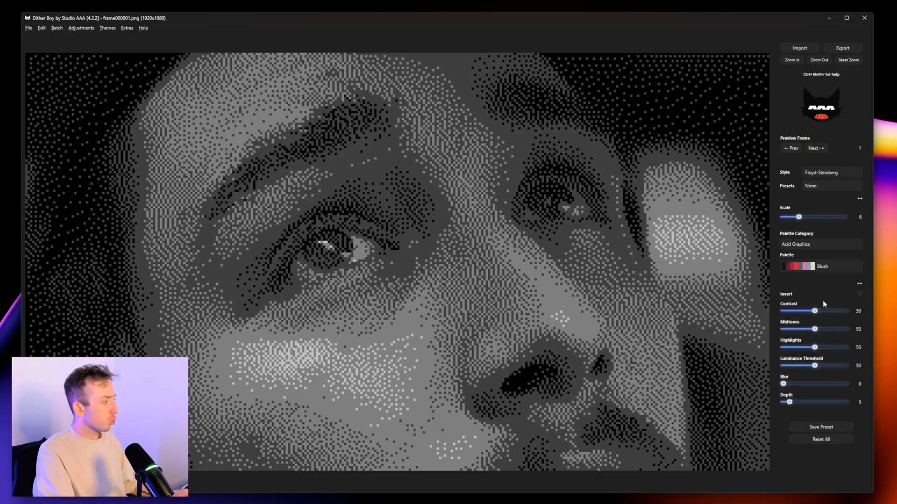
pyautogui.moveTo(789, 402); pyautogui.dragTo(785, 402)
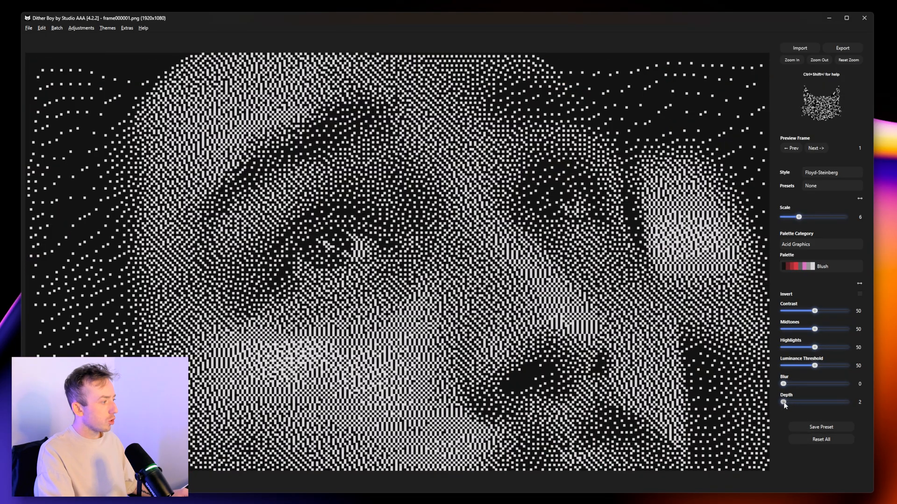
# Step: Raise Depth and select the Rosebushes palette for pink, magenta and purple tones
pyautogui.moveTo(783, 402); pyautogui.dragTo(786, 402)
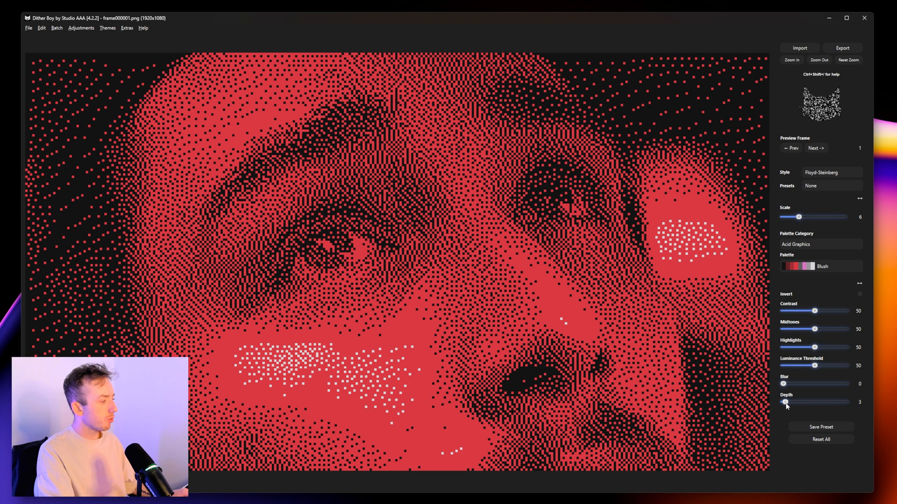
pyautogui.click(820, 266)
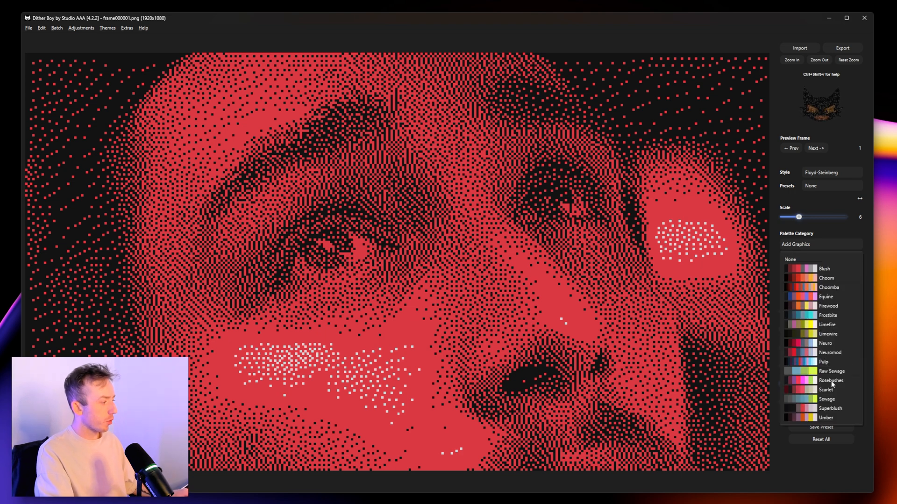
pyautogui.click(830, 380)
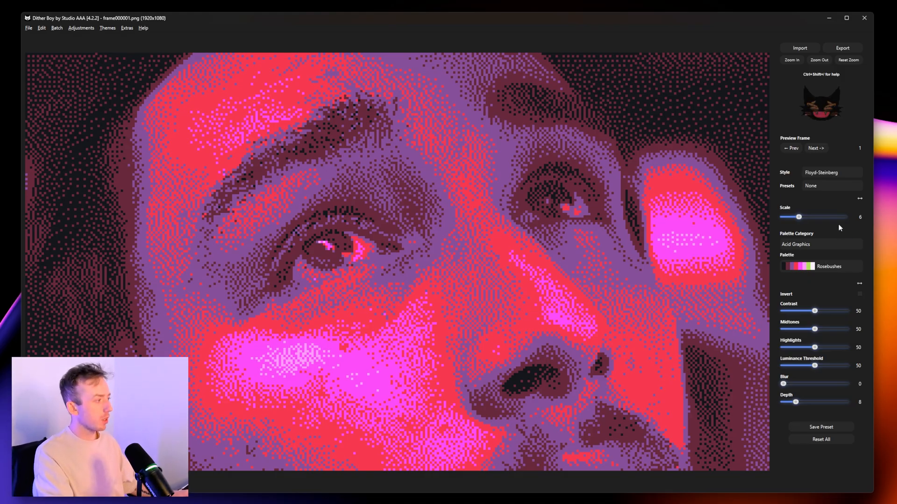
# Step: Drag Contrast through 35–68 to settle at 70, then set Scale to 5
pyautogui.moveTo(817, 311); pyautogui.dragTo(814, 310)
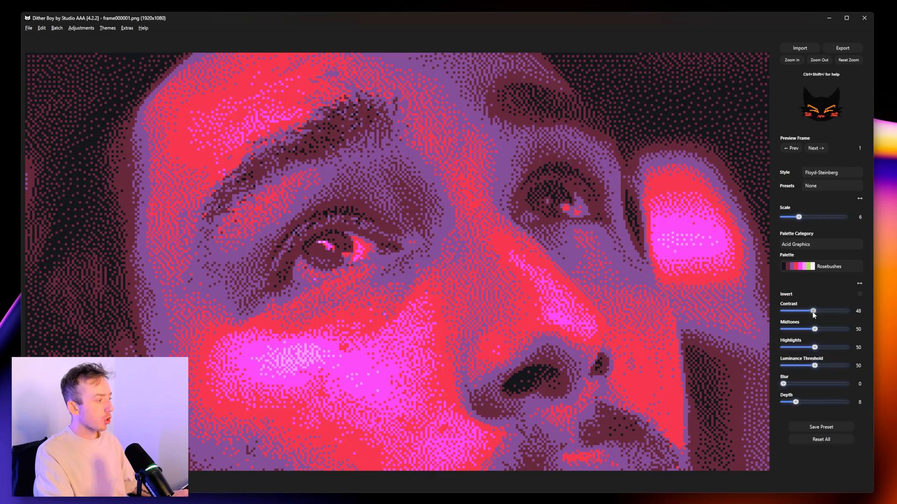
pyautogui.moveTo(813, 311); pyautogui.dragTo(806, 311)
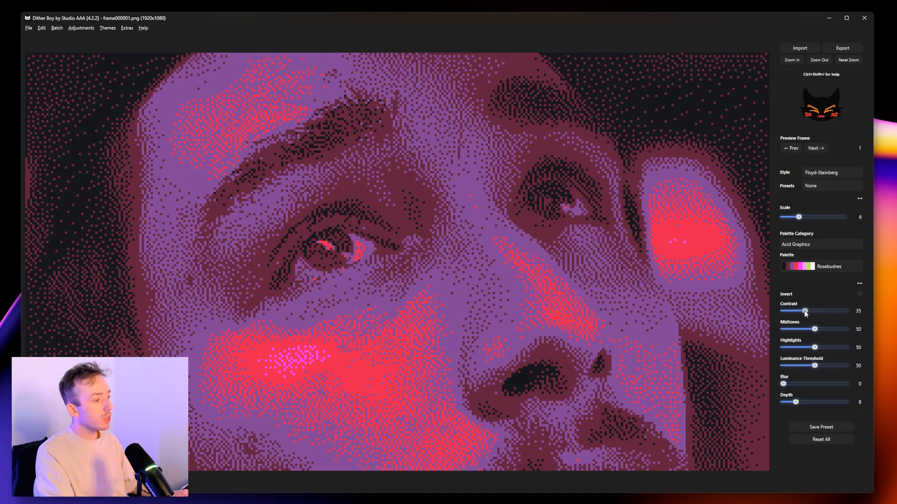
pyautogui.moveTo(805, 311); pyautogui.dragTo(808, 311)
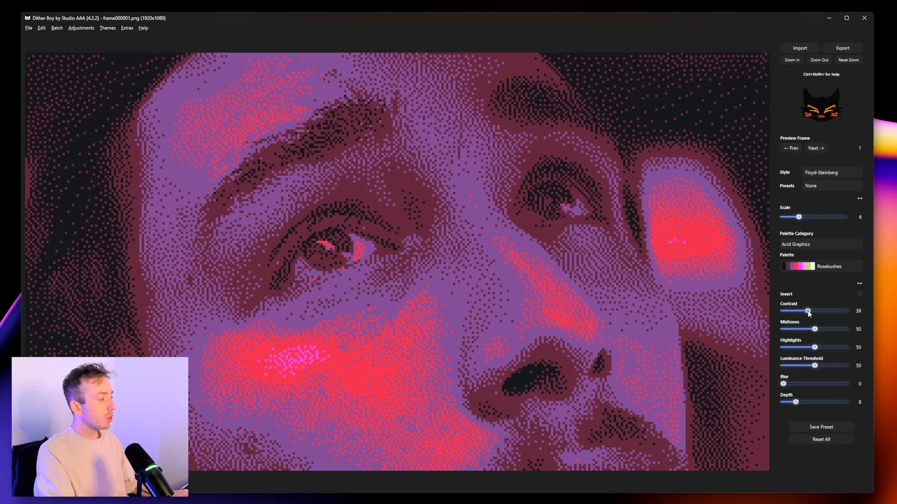
pyautogui.moveTo(808, 311); pyautogui.dragTo(818, 311)
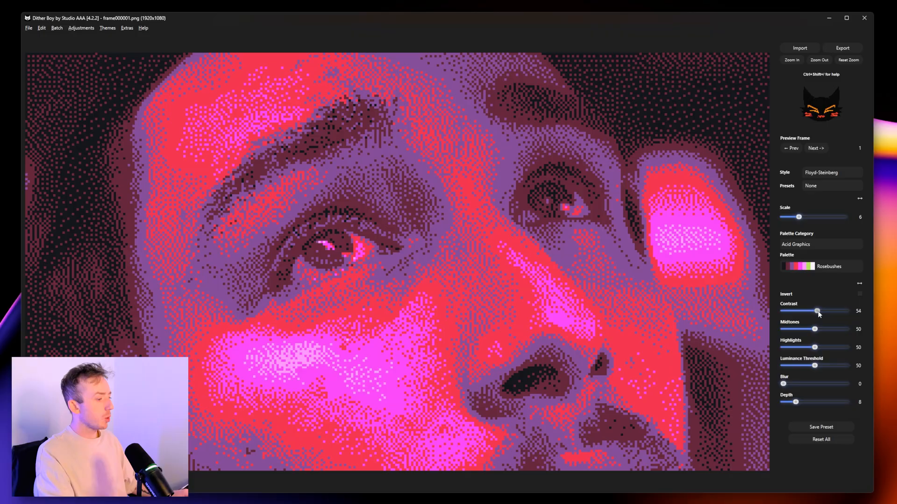
pyautogui.moveTo(817, 310); pyautogui.dragTo(825, 311)
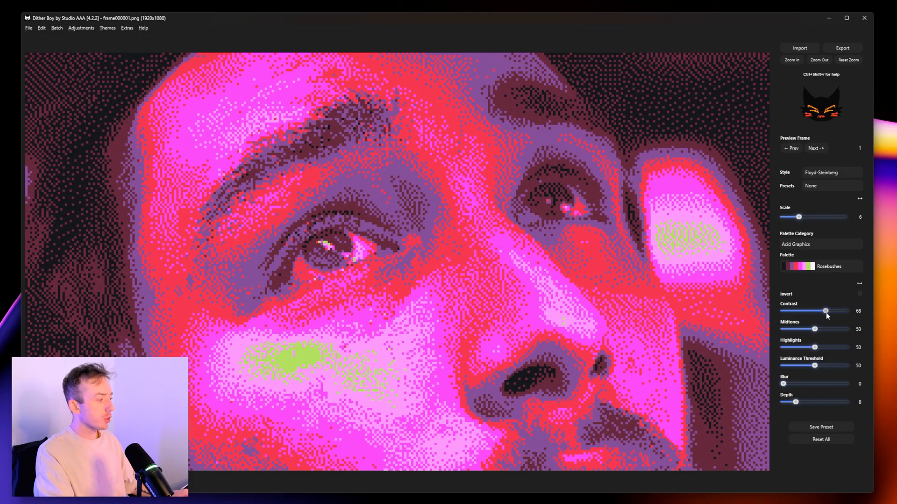
pyautogui.moveTo(826, 311); pyautogui.dragTo(827, 311)
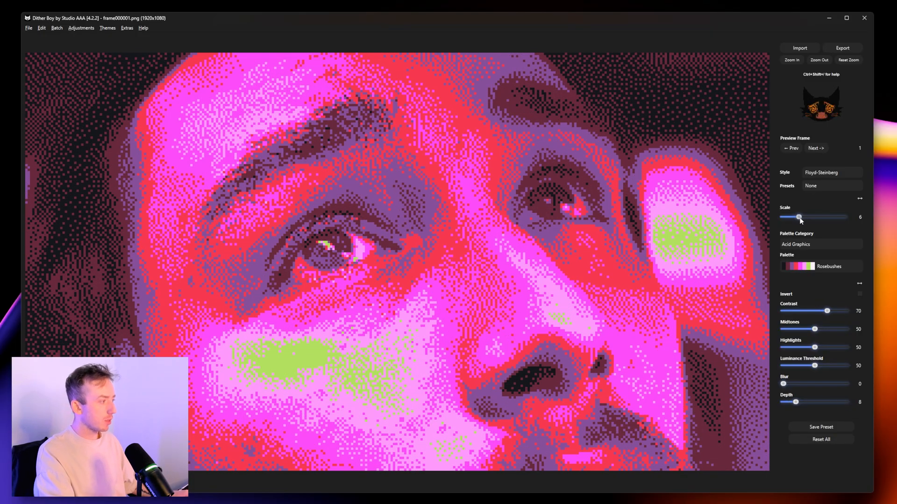
pyautogui.moveTo(800, 217); pyautogui.dragTo(795, 217)
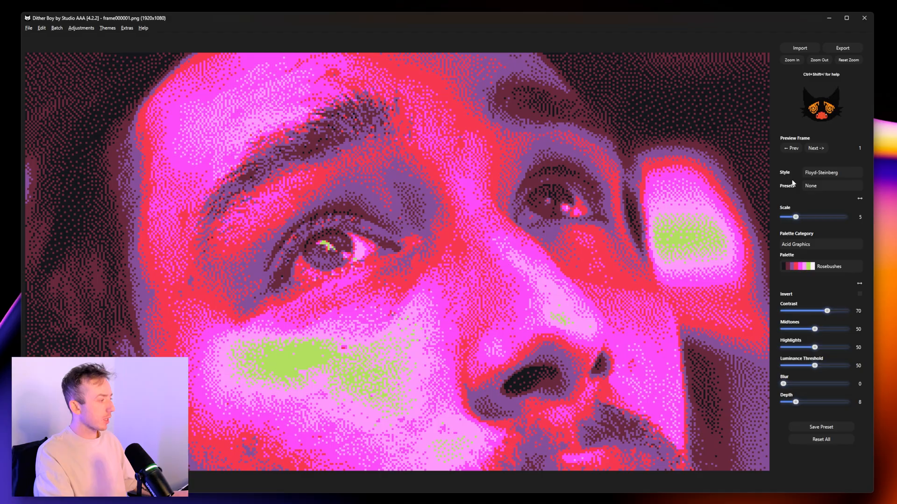
# Step: Choose Modulated Diffuse Y from the Style list, then reopen the style list
pyautogui.click(831, 172)
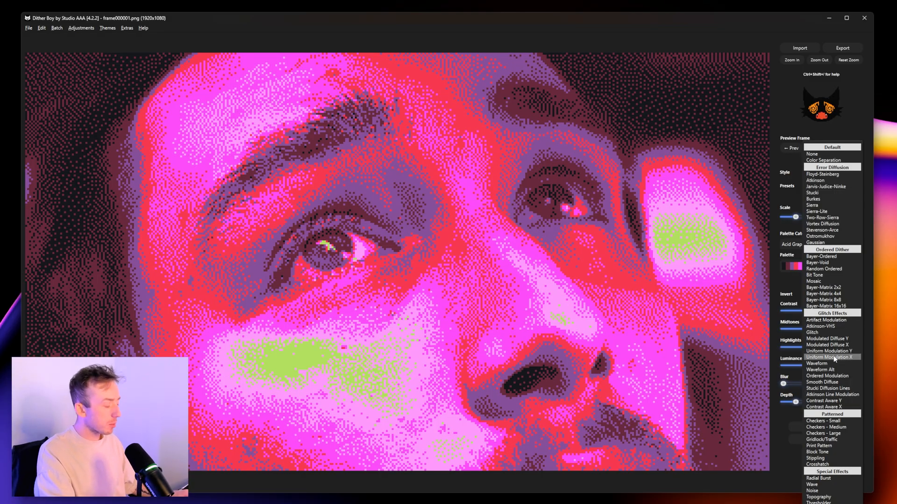
pyautogui.click(825, 345)
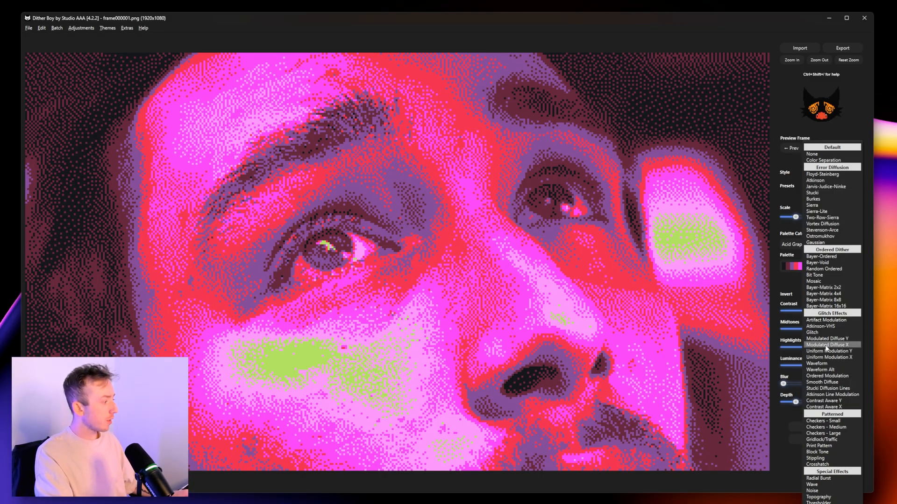
pyautogui.click(820, 345)
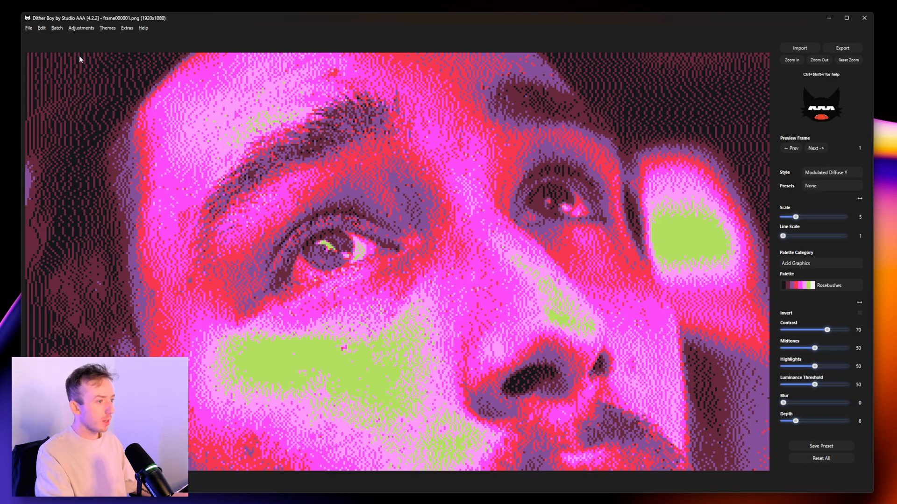
pyautogui.moveTo(812, 173)
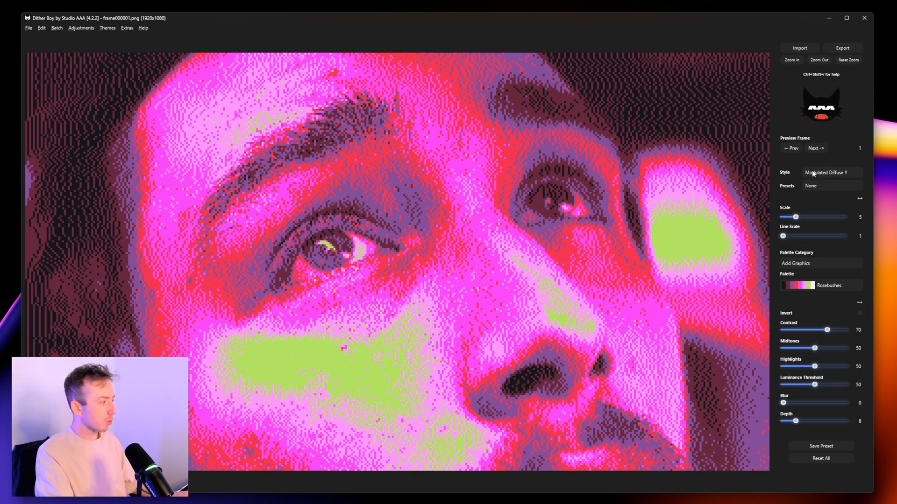
pyautogui.click(831, 173)
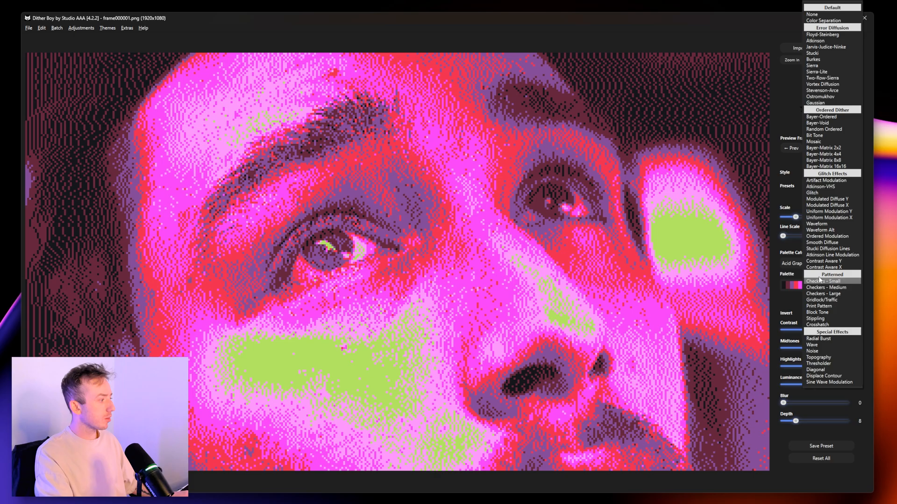
# Step: Try the Waveform style, raising scale to 11 and back down
pyautogui.click(816, 223)
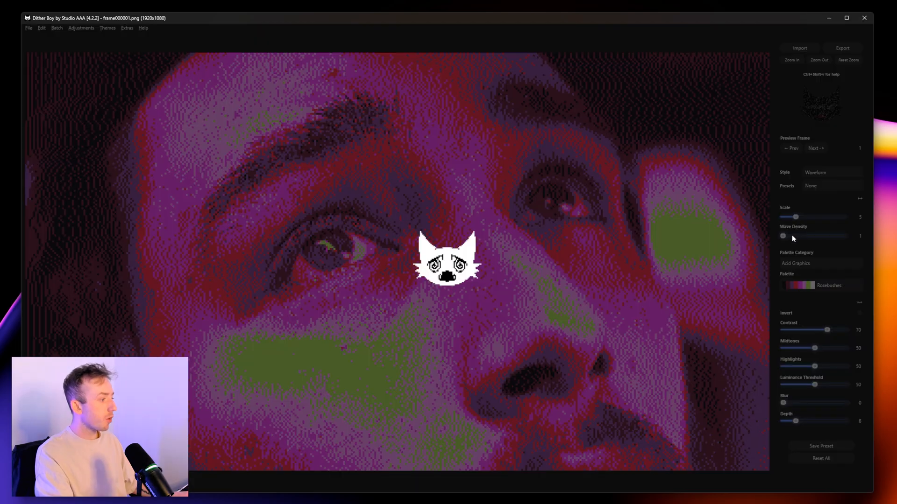
pyautogui.moveTo(795, 216); pyautogui.dragTo(814, 217)
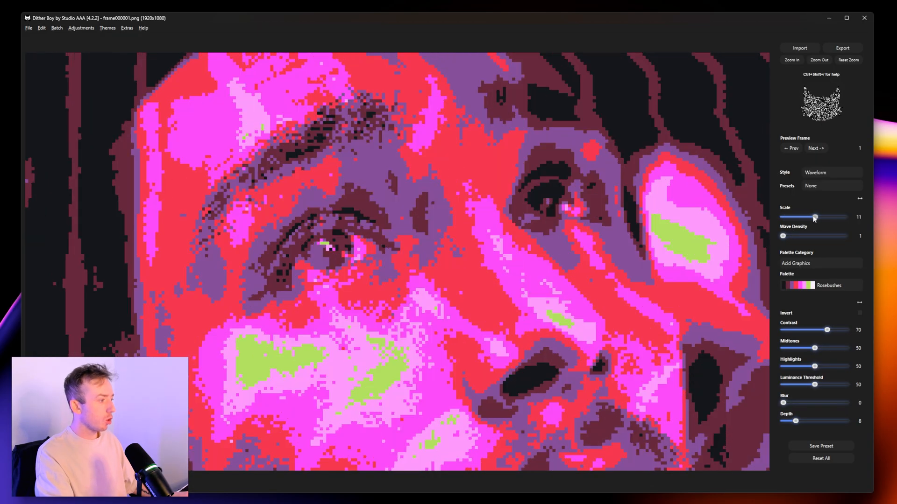
pyautogui.moveTo(816, 216); pyautogui.dragTo(786, 217)
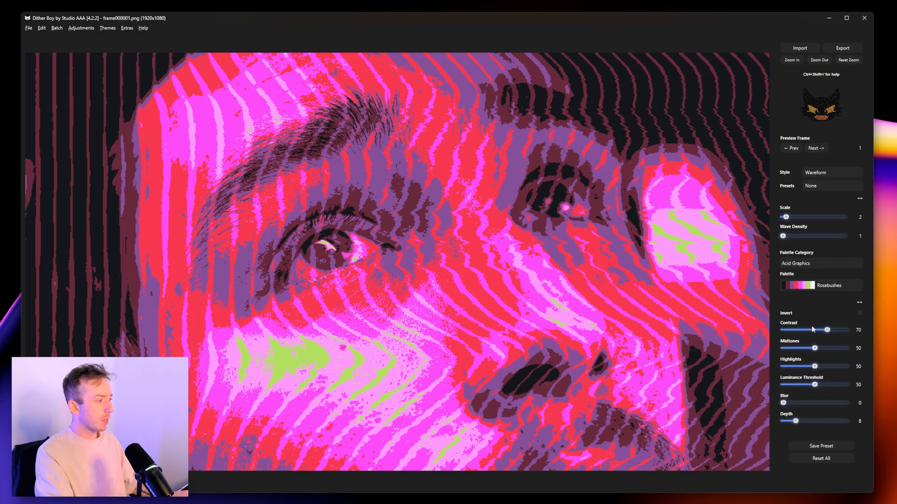
# Step: Switch to Checkers - Small at scale 4, then to Ostromukhov
pyautogui.click(816, 173)
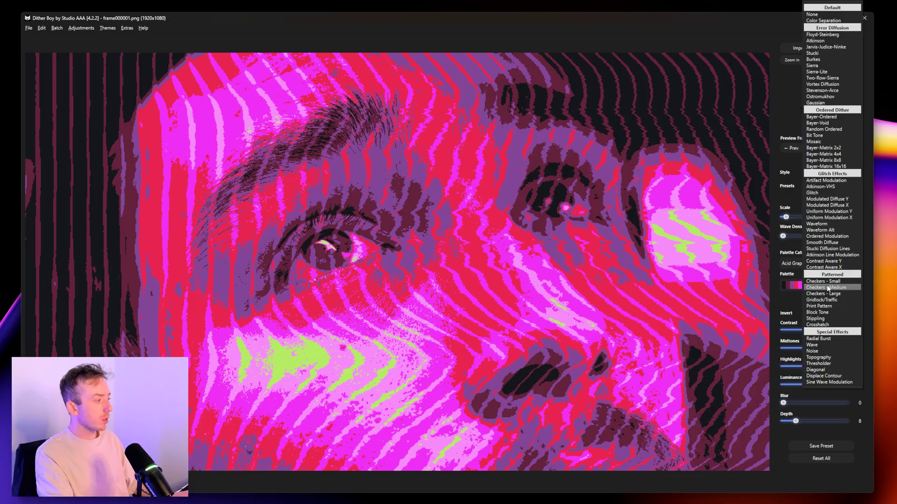
pyautogui.click(826, 286)
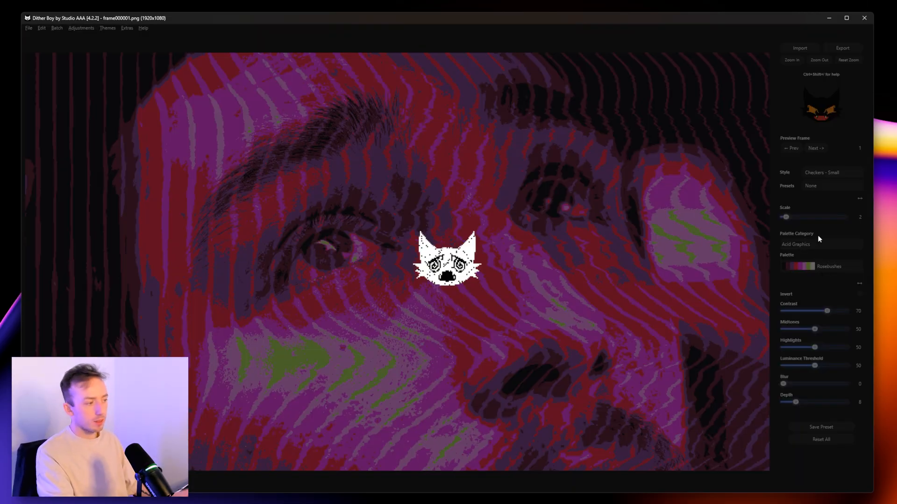
pyautogui.moveTo(785, 216); pyautogui.dragTo(790, 216)
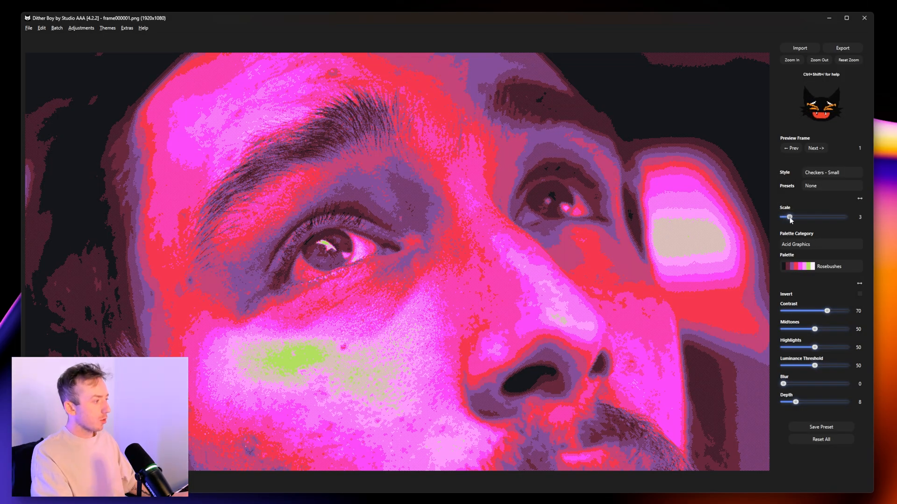
pyautogui.moveTo(789, 217); pyautogui.dragTo(794, 217)
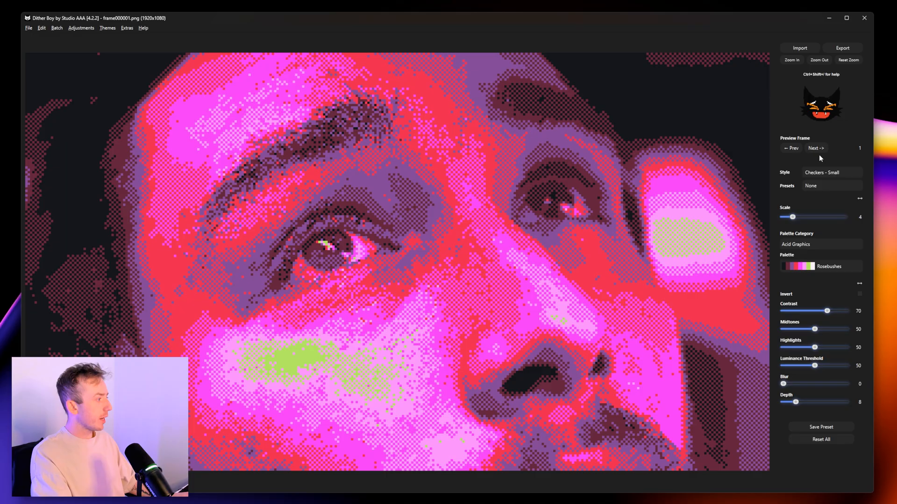
pyautogui.click(829, 172)
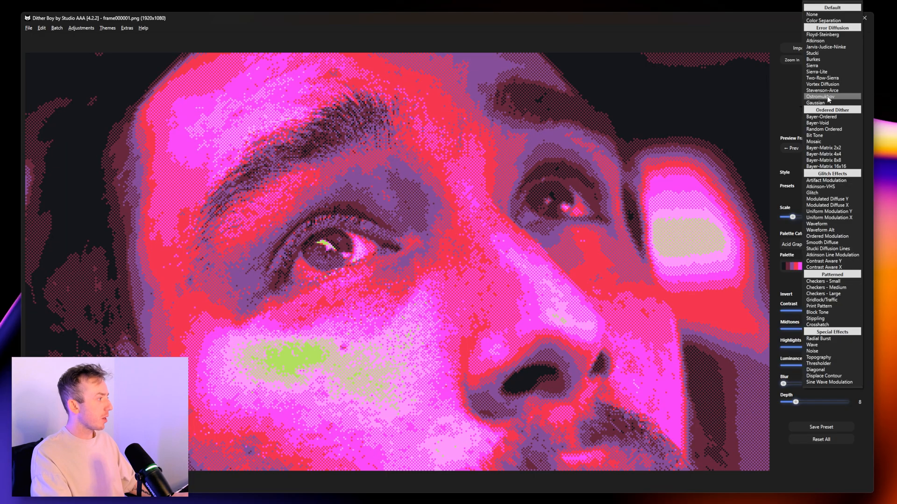
pyautogui.click(823, 97)
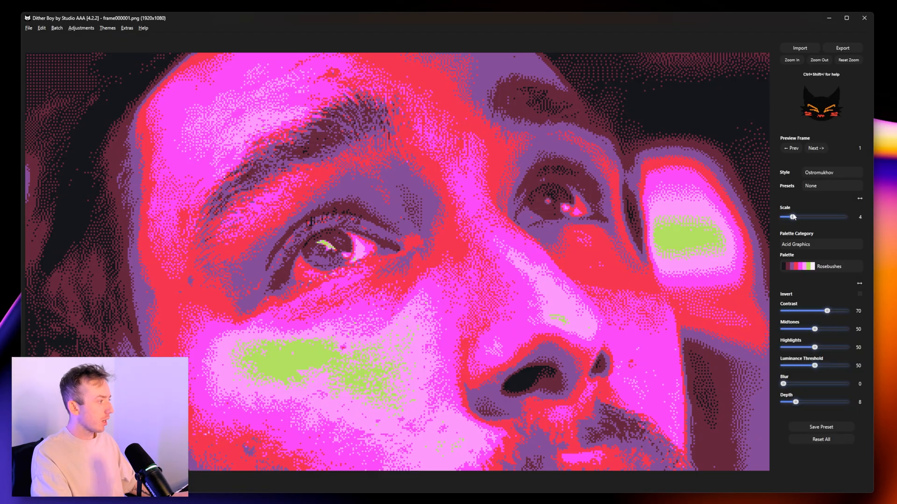
# Step: Set scale to 6, luminance threshold to 84 and highlights to 73
pyautogui.moveTo(793, 217); pyautogui.dragTo(803, 217)
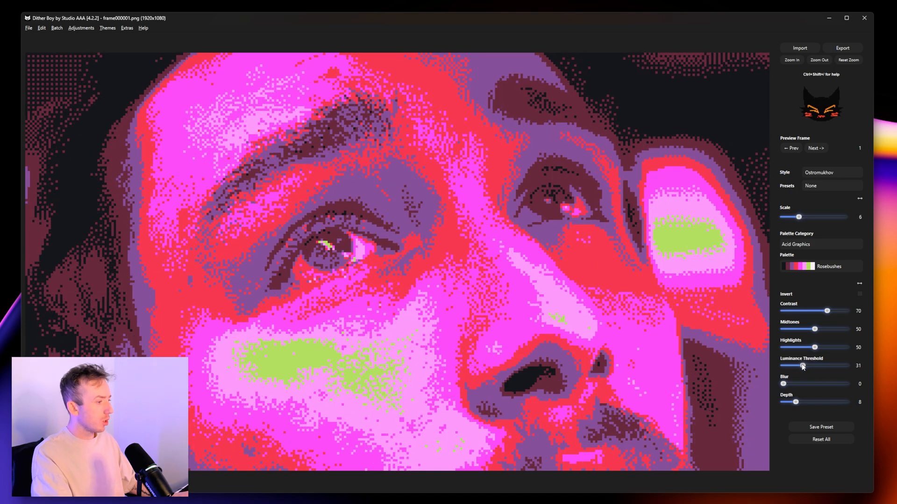
pyautogui.moveTo(802, 365); pyautogui.dragTo(823, 365)
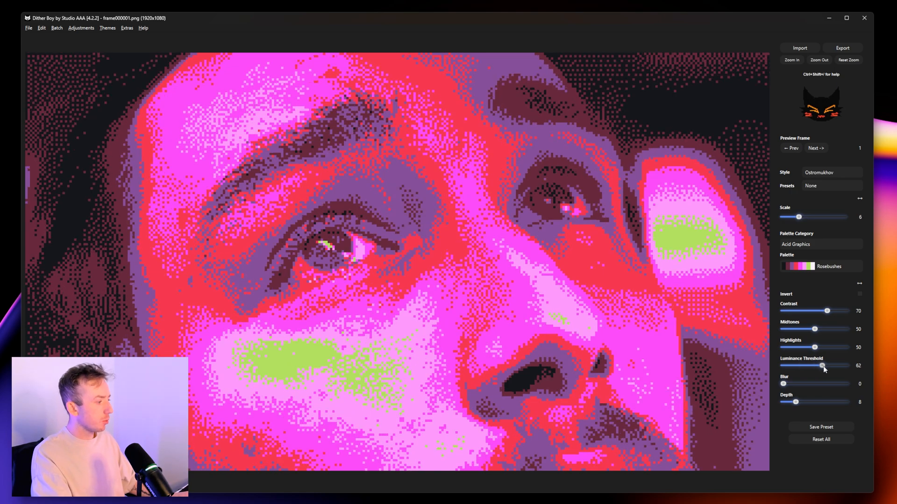
pyautogui.moveTo(823, 366); pyautogui.dragTo(837, 366)
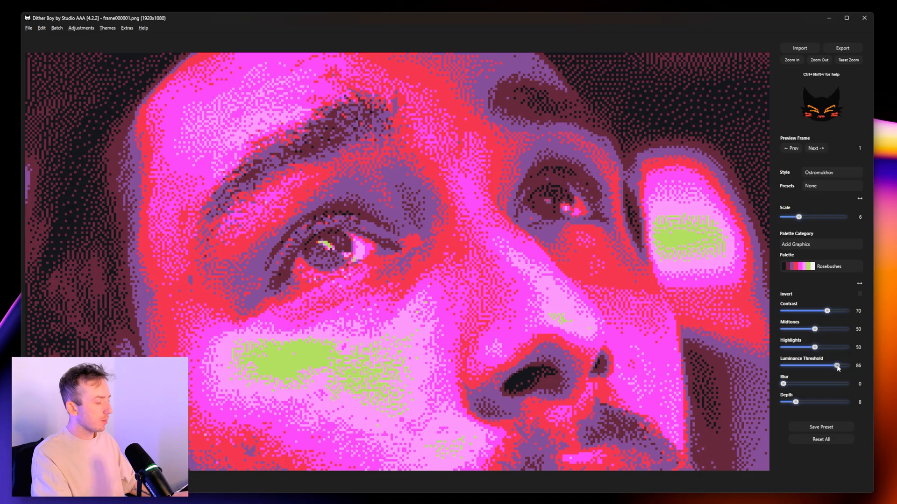
pyautogui.moveTo(839, 366); pyautogui.dragTo(836, 365)
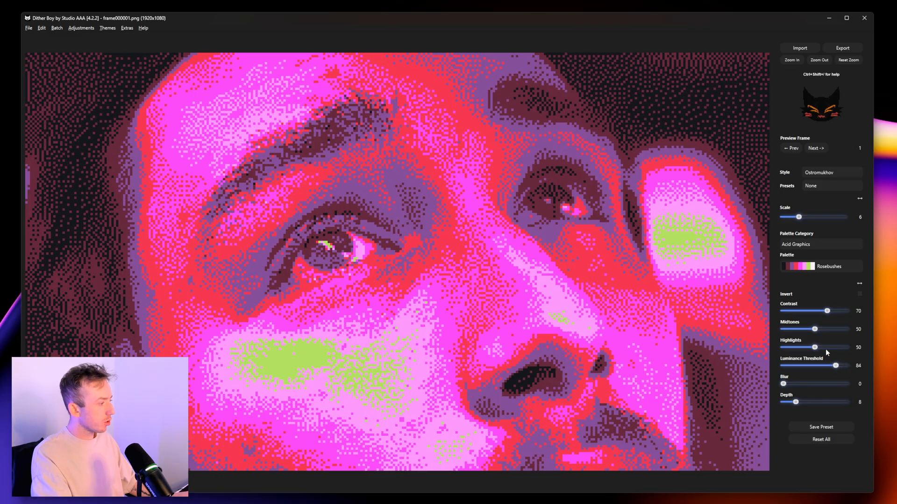
pyautogui.moveTo(814, 347); pyautogui.dragTo(808, 347)
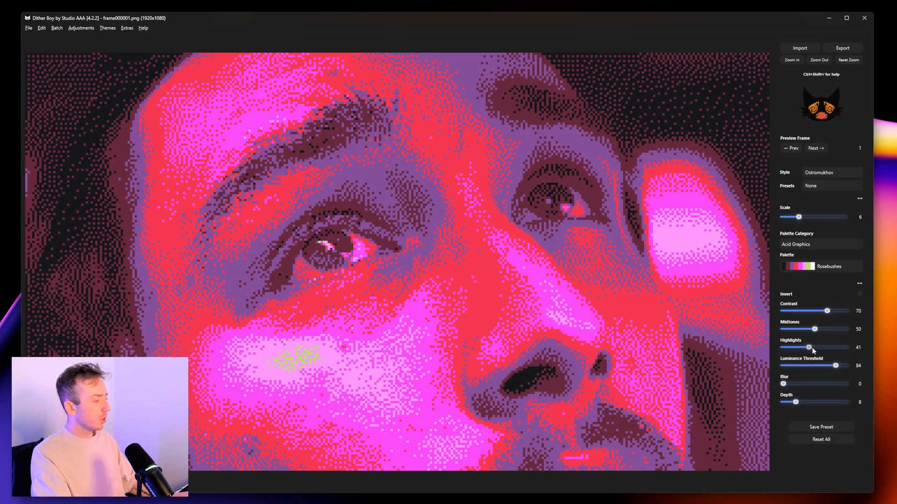
pyautogui.moveTo(808, 347); pyautogui.dragTo(837, 347)
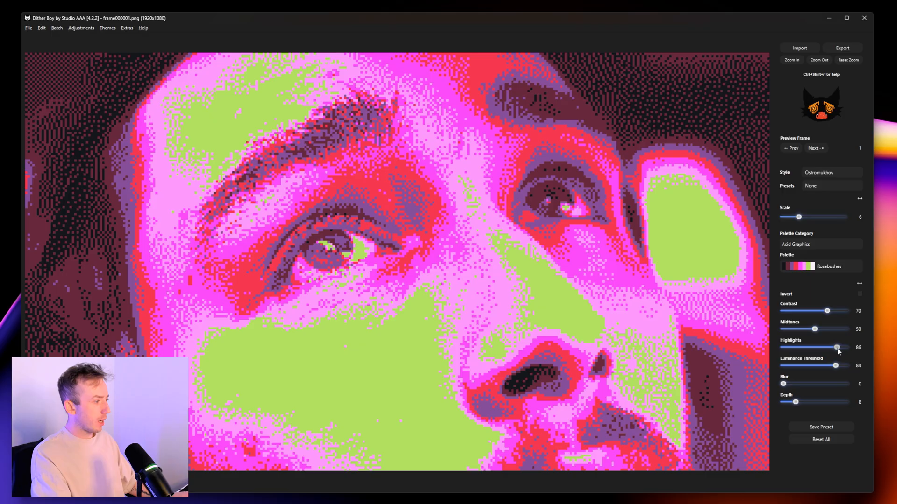
pyautogui.moveTo(838, 347); pyautogui.dragTo(828, 347)
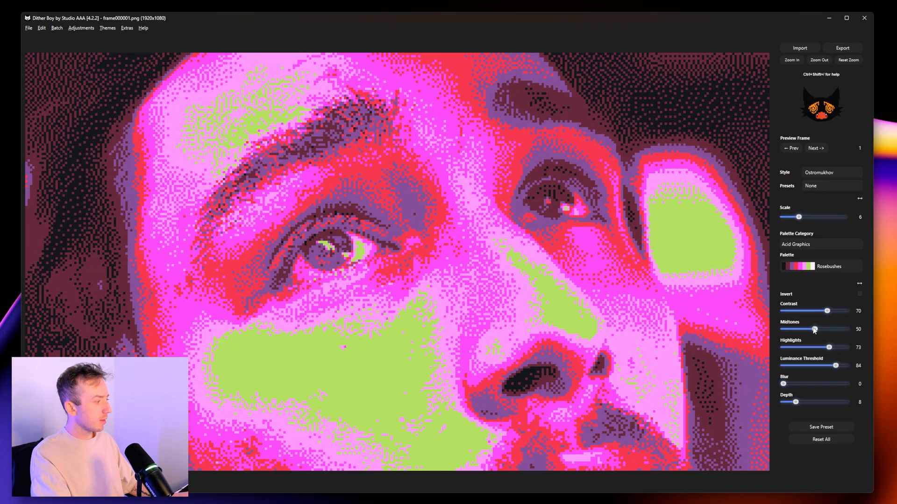
# Step: Set midtones to 27 and contrast to 72, keeping the Ostromukhov style
pyautogui.moveTo(815, 328); pyautogui.dragTo(800, 329)
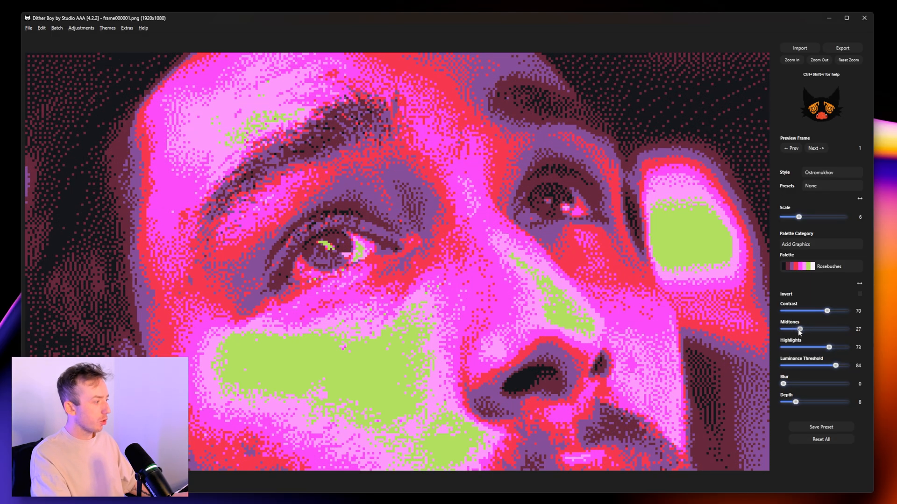
pyautogui.moveTo(827, 311); pyautogui.dragTo(819, 311)
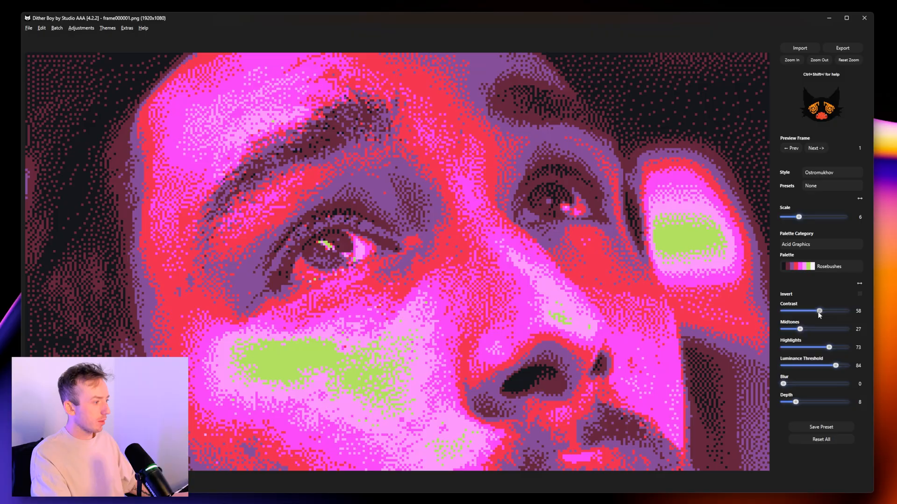
pyautogui.moveTo(820, 311); pyautogui.dragTo(825, 311)
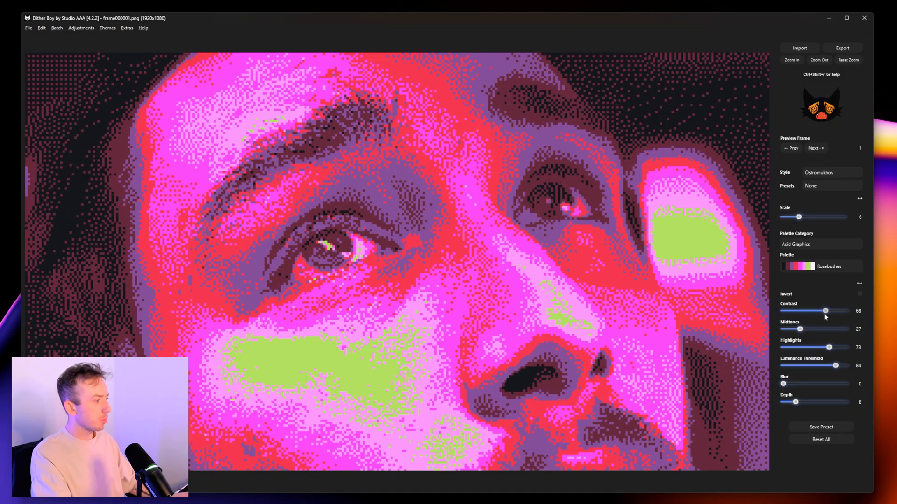
pyautogui.moveTo(826, 311); pyautogui.dragTo(828, 311)
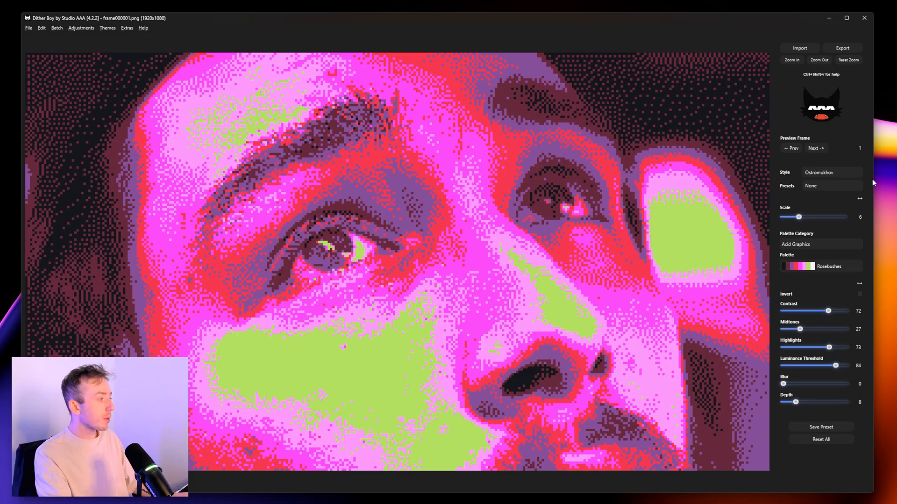
pyautogui.moveTo(875, 176)
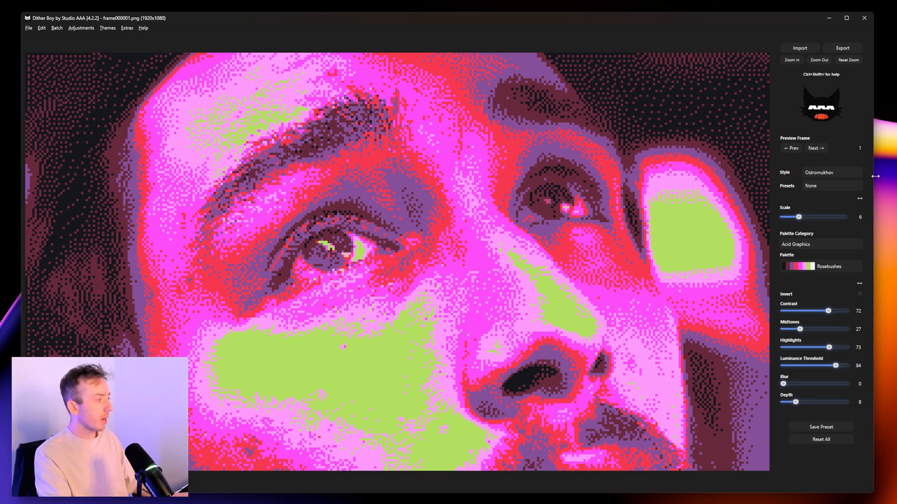
pyautogui.click(831, 172)
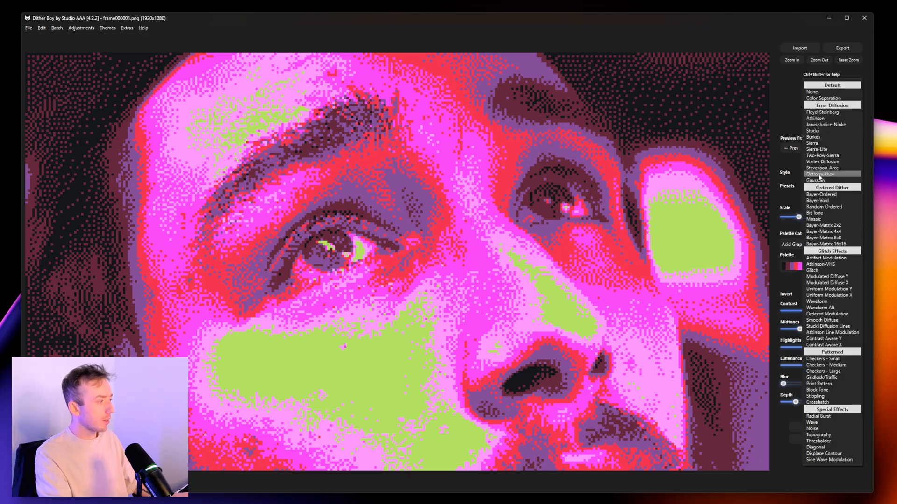
pyautogui.click(819, 173)
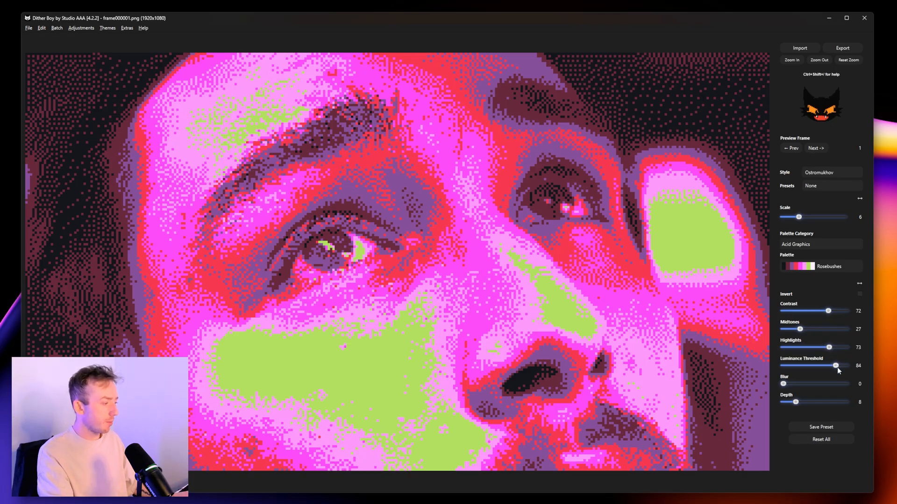
# Step: Try blur values 25 and 13, then settle the blur at 15
pyautogui.moveTo(783, 384); pyautogui.dragTo(793, 384)
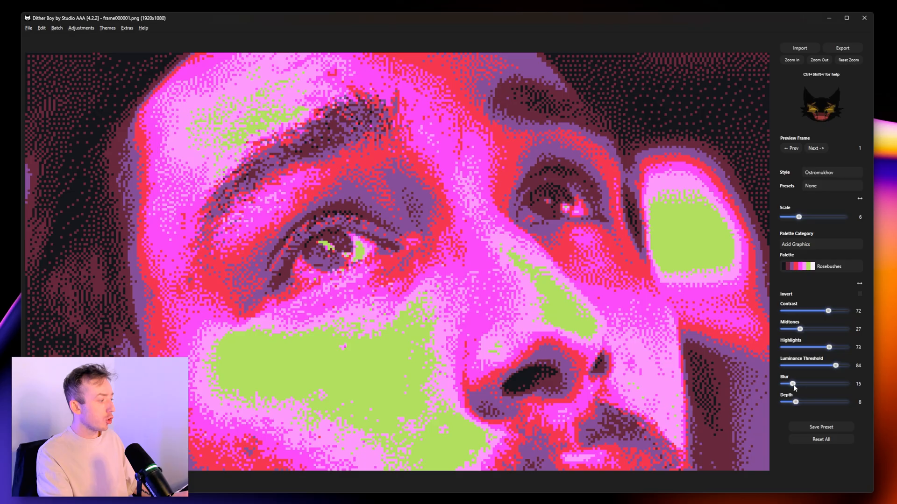
pyautogui.moveTo(793, 384); pyautogui.dragTo(801, 384)
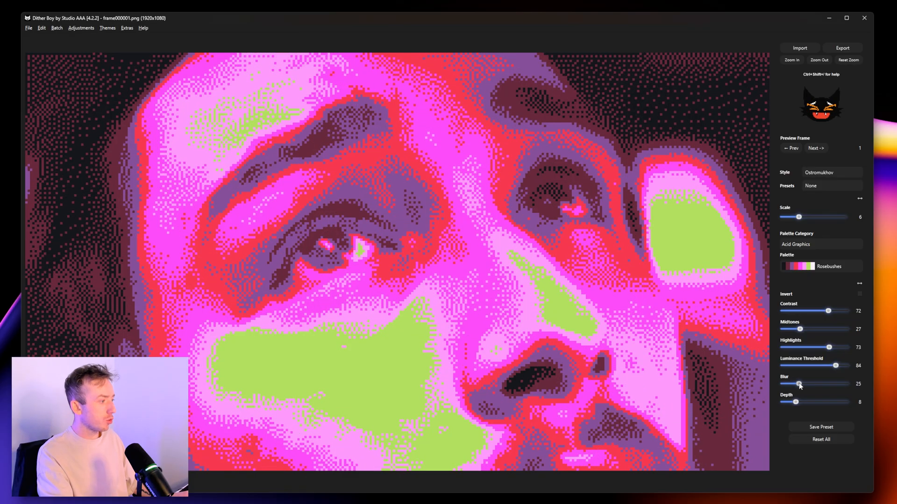
pyautogui.moveTo(799, 385); pyautogui.dragTo(788, 385)
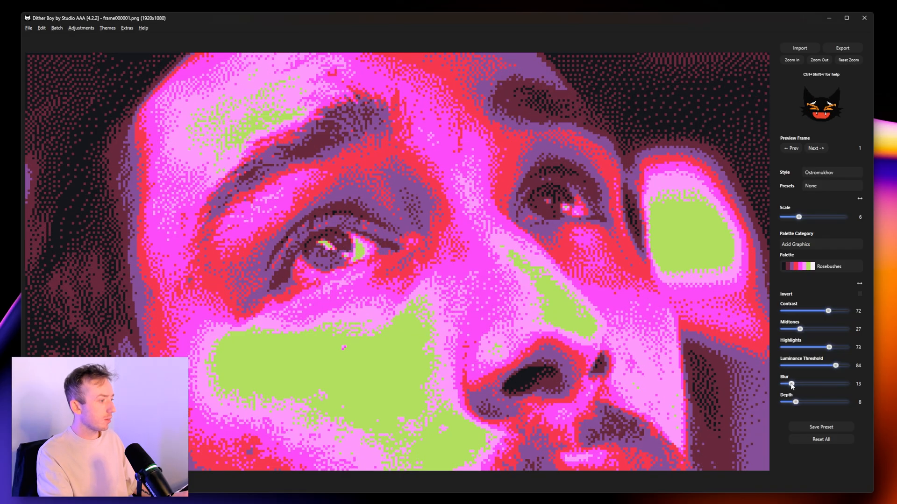
pyautogui.moveTo(787, 384); pyautogui.dragTo(793, 384)
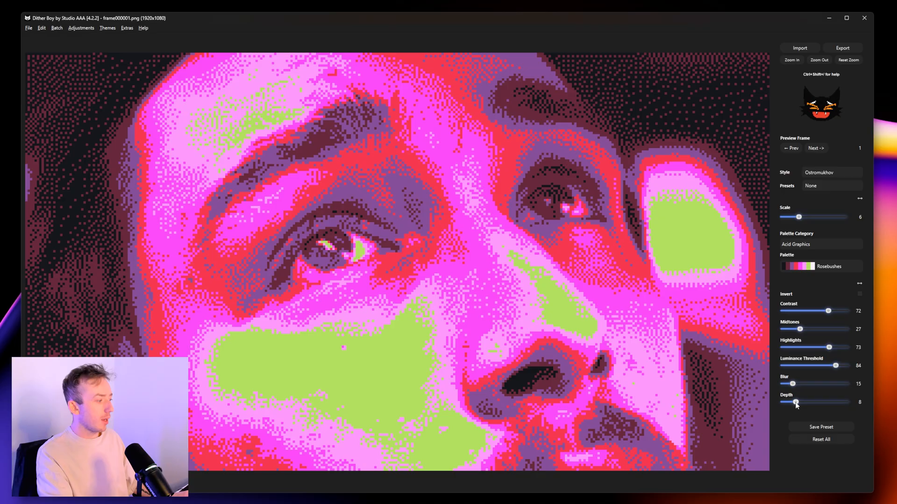
# Step: Try dither depths 6, 3, 10 and 7, then settle the depth at 8
pyautogui.moveTo(796, 402); pyautogui.dragTo(790, 402)
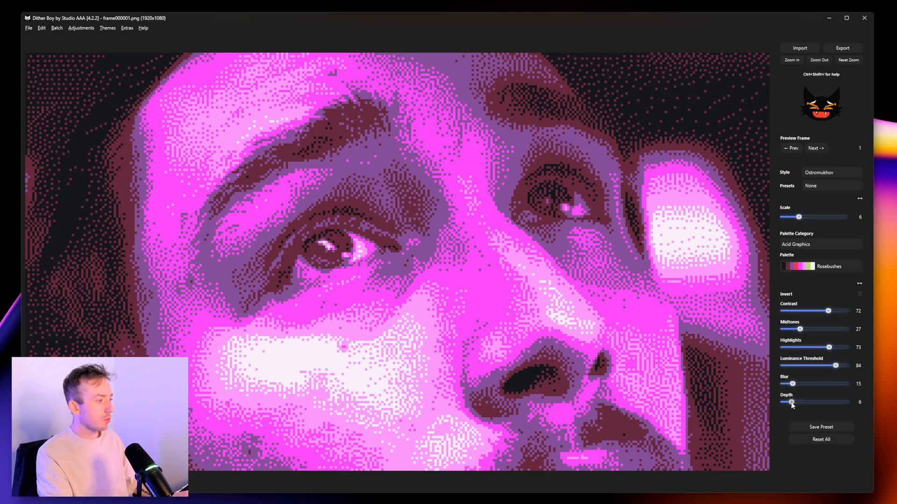
pyautogui.moveTo(800, 402); pyautogui.dragTo(785, 402)
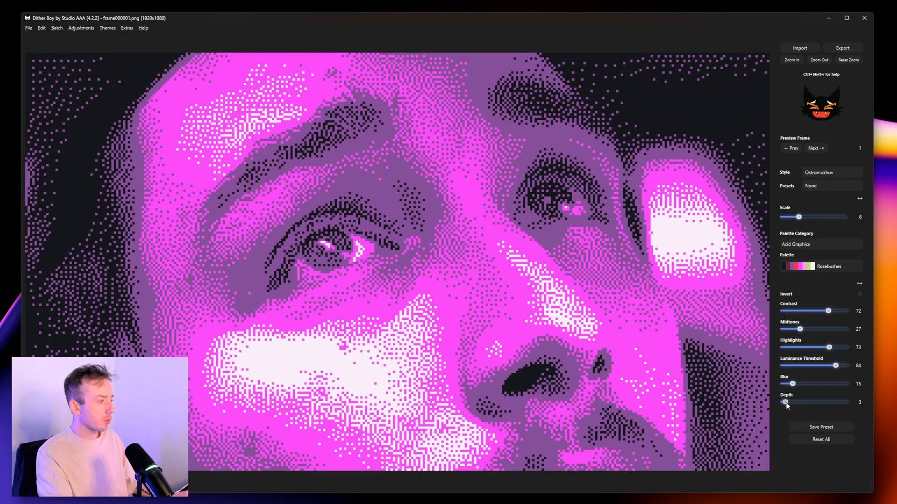
pyautogui.moveTo(786, 402); pyautogui.dragTo(792, 402)
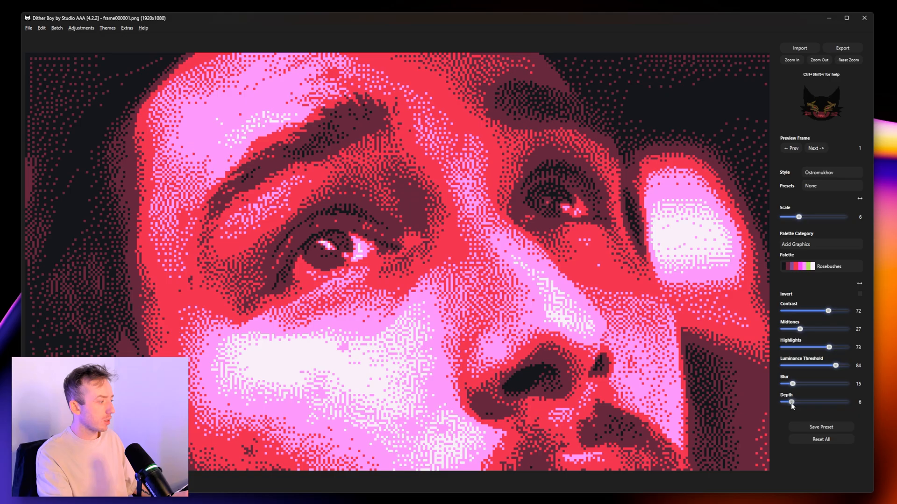
pyautogui.moveTo(791, 402); pyautogui.dragTo(801, 402)
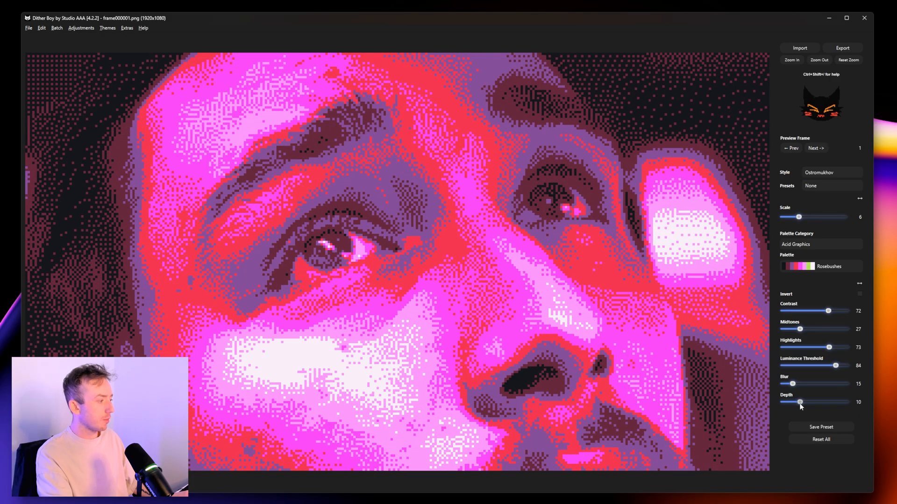
pyautogui.moveTo(801, 402); pyautogui.dragTo(792, 402)
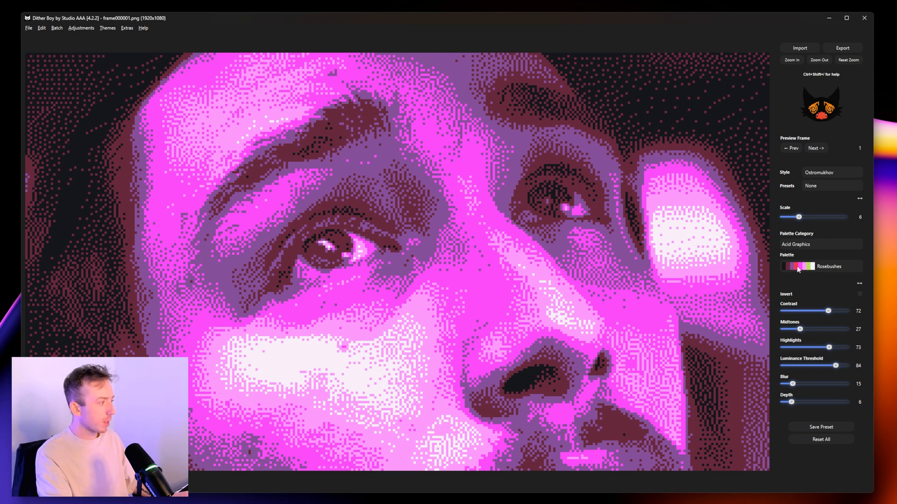
pyautogui.moveTo(791, 403); pyautogui.dragTo(794, 402)
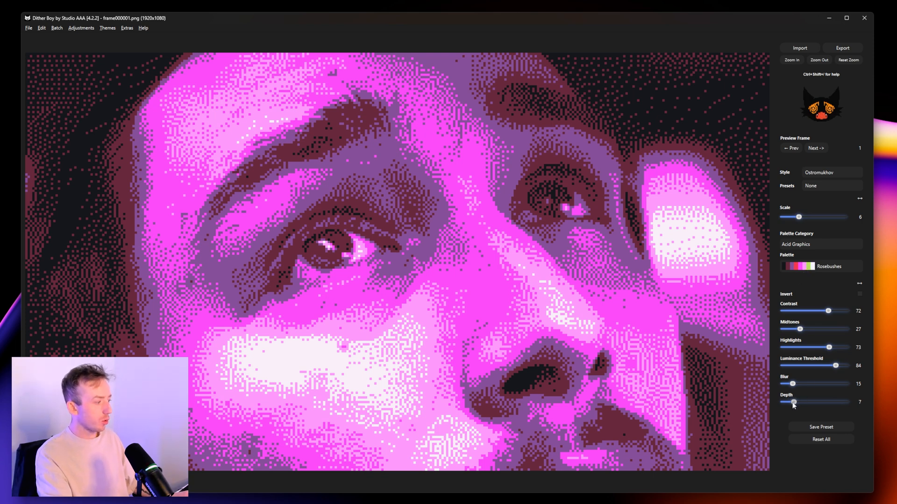
pyautogui.moveTo(792, 402); pyautogui.dragTo(797, 402)
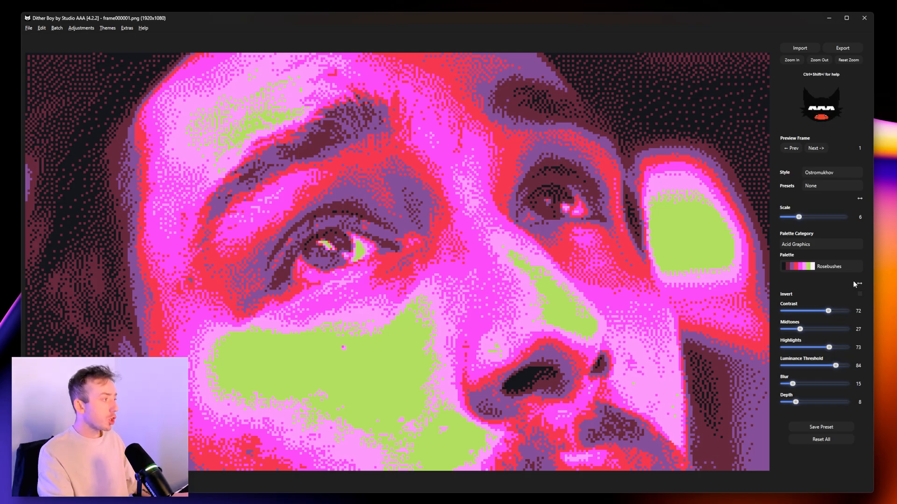
pyautogui.moveTo(396, 211)
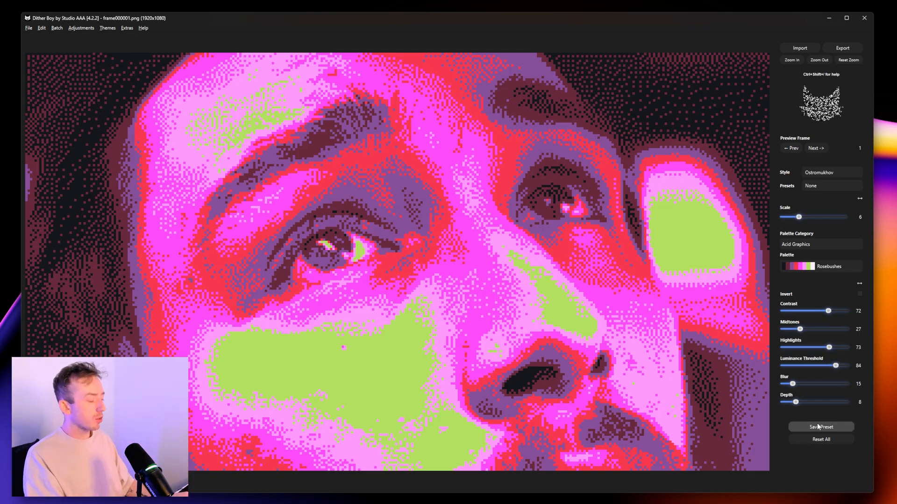
pyautogui.click(821, 427)
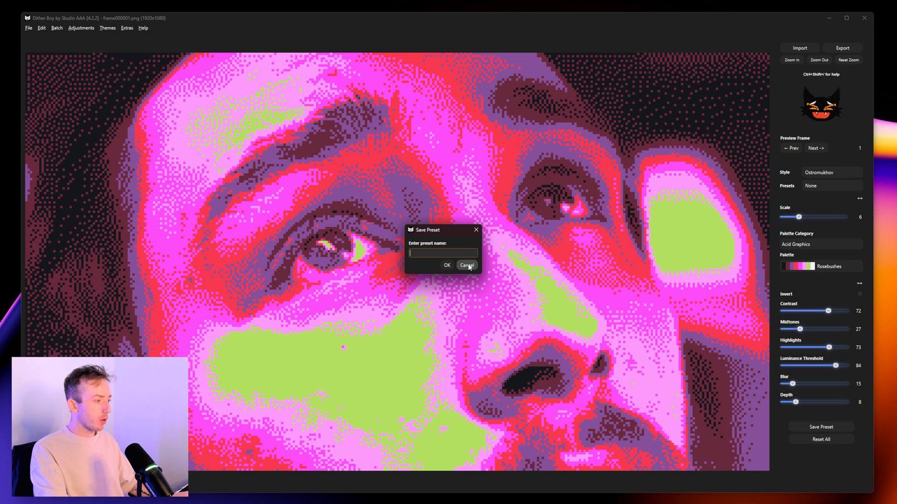
pyautogui.click(467, 264)
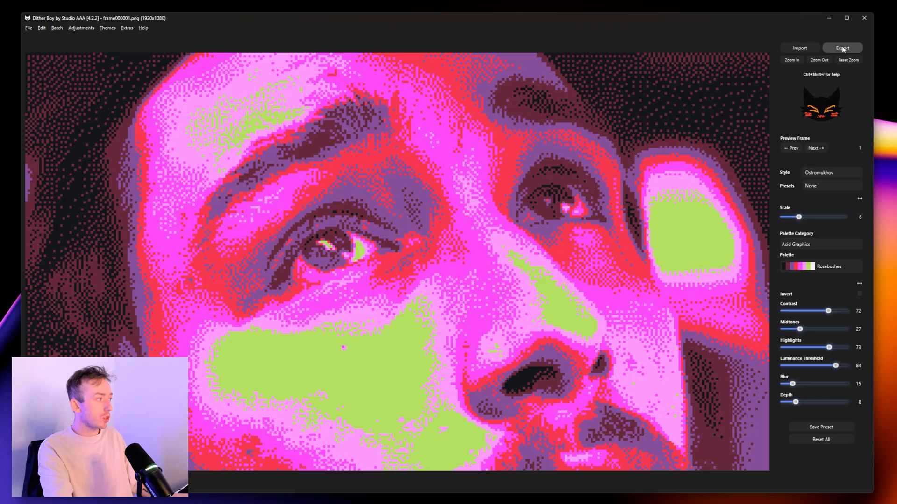
# Step: Export the dithered video as an MP4 to the New folder under VIDEO CONTENT
pyautogui.click(26, 28)
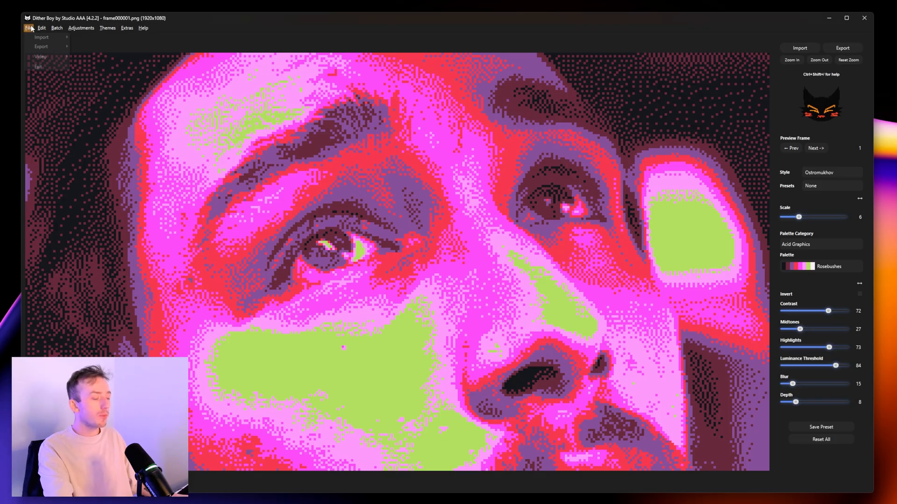
pyautogui.moveTo(41, 56)
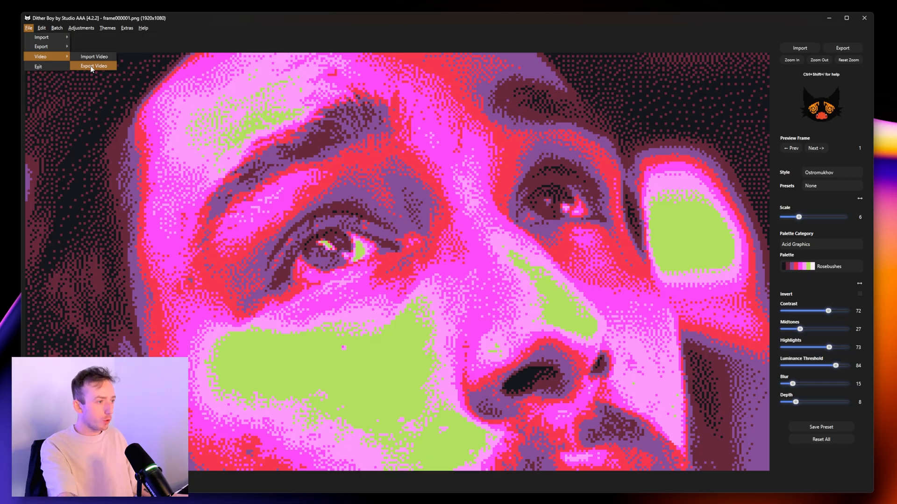
pyautogui.click(93, 65)
pyautogui.write('demo footage tuto')
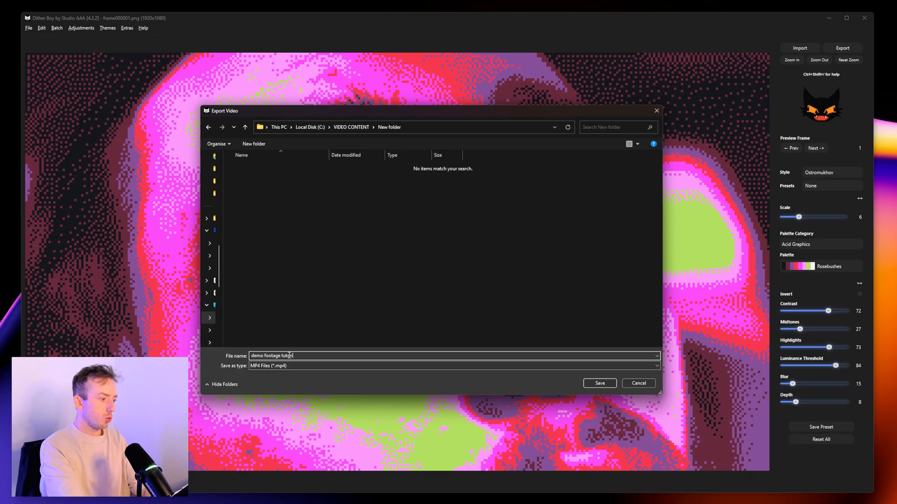
pyautogui.click(599, 384)
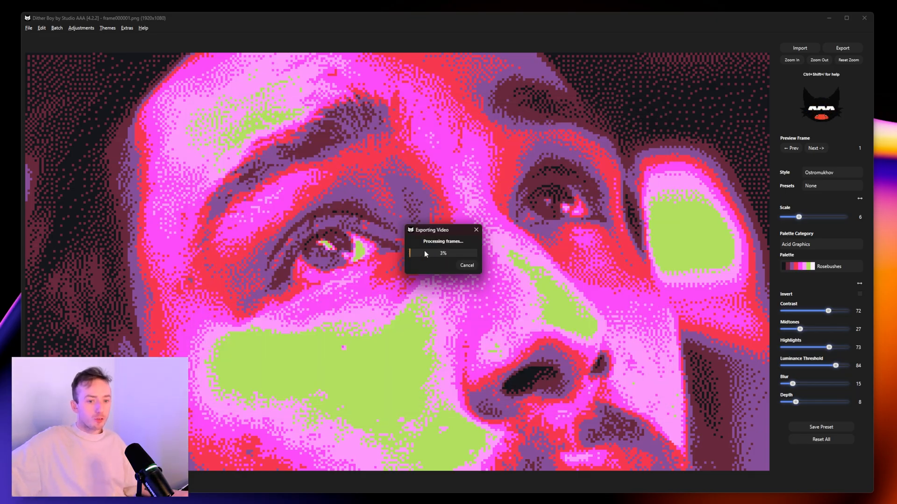
pyautogui.moveTo(659, 249)
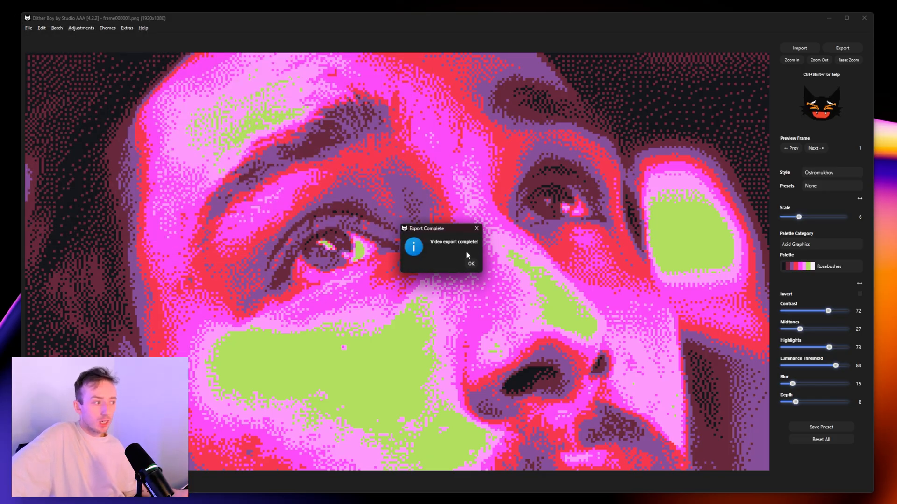
pyautogui.moveTo(412, 231)
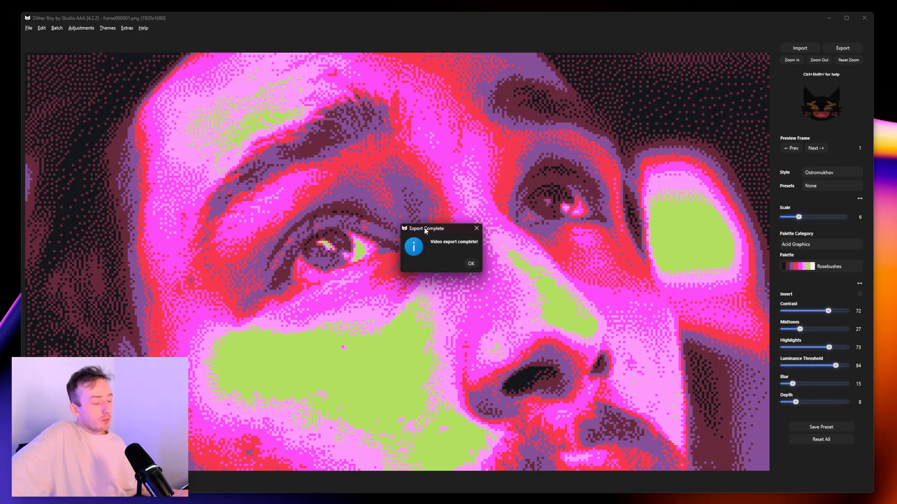
# Step: Dismiss the Export Complete message once the MP4 export finishes
pyautogui.click(471, 264)
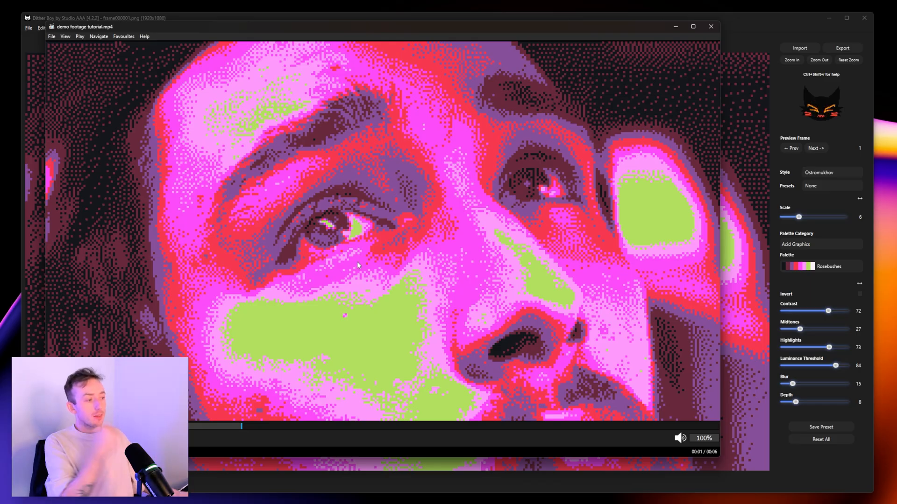
pyautogui.moveTo(378, 256)
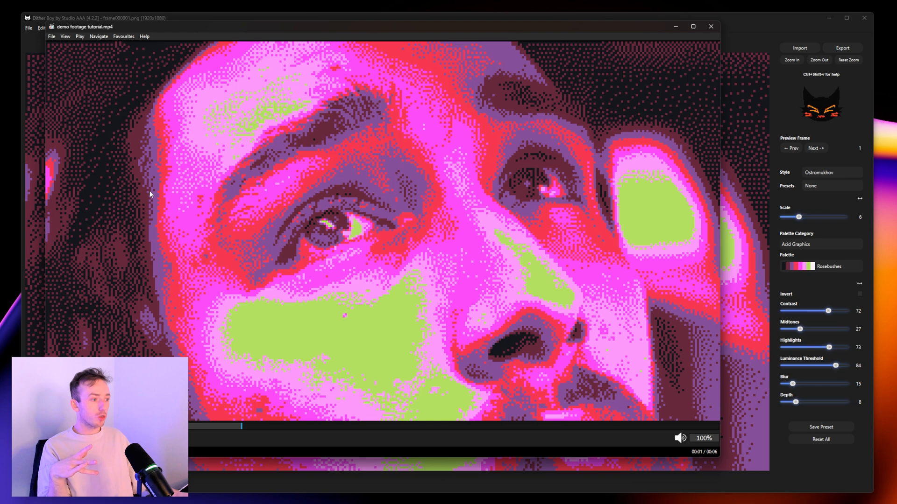
pyautogui.moveTo(287, 220)
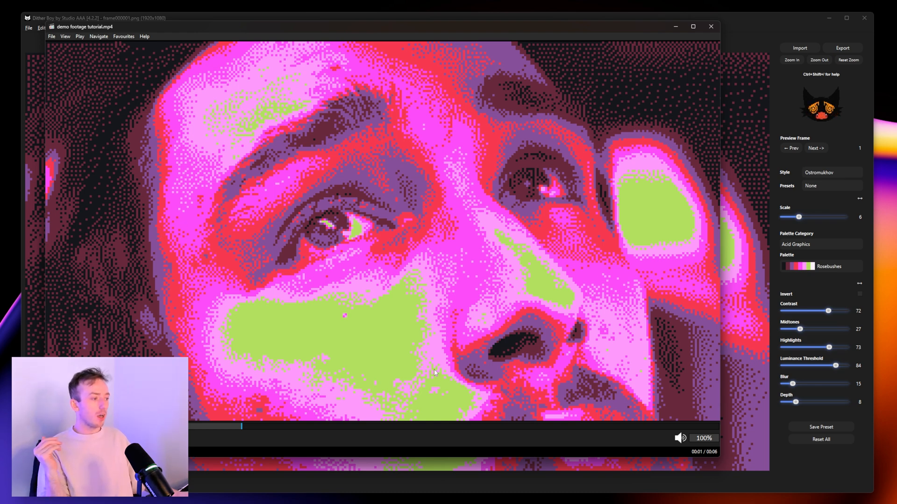
pyautogui.moveTo(359, 340)
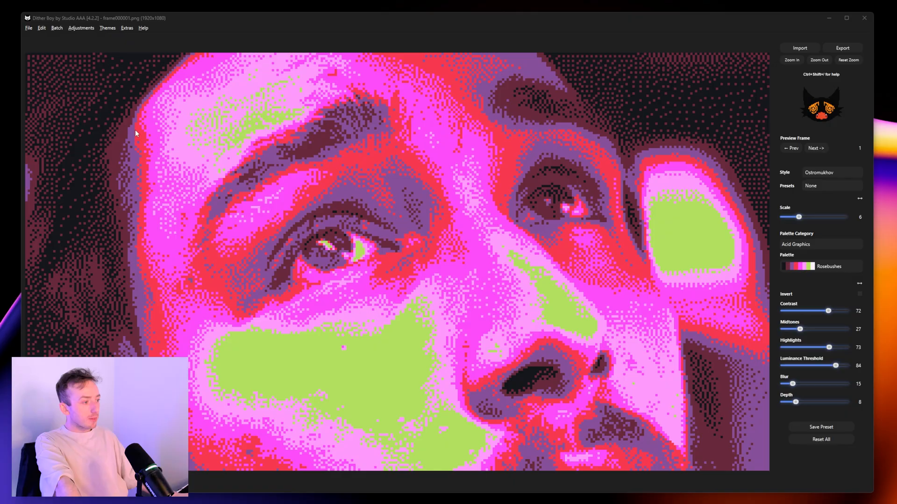
pyautogui.moveTo(539, 182)
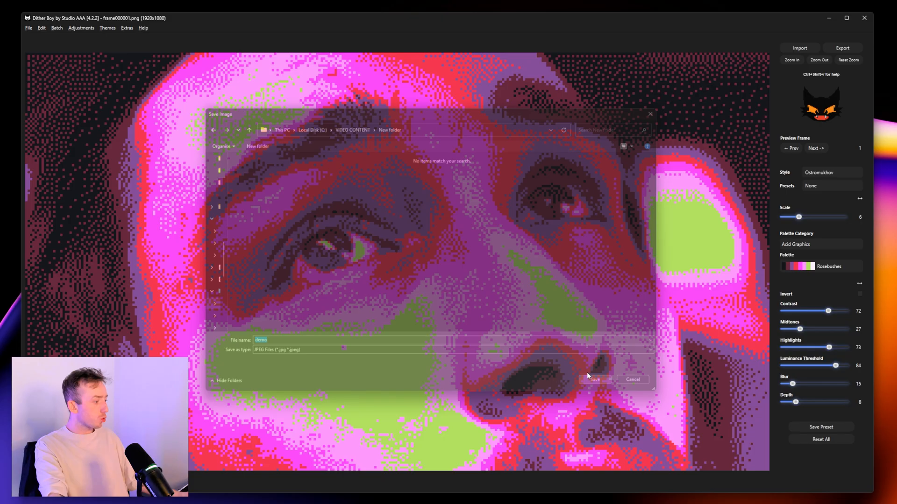
# Step: Save the current frame as a JPEG still named 'demo' in the New folder
pyautogui.click(595, 379)
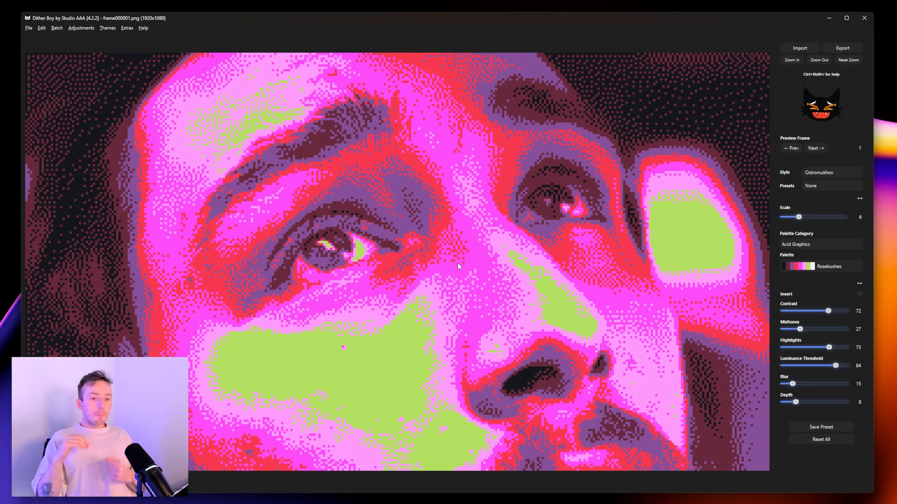